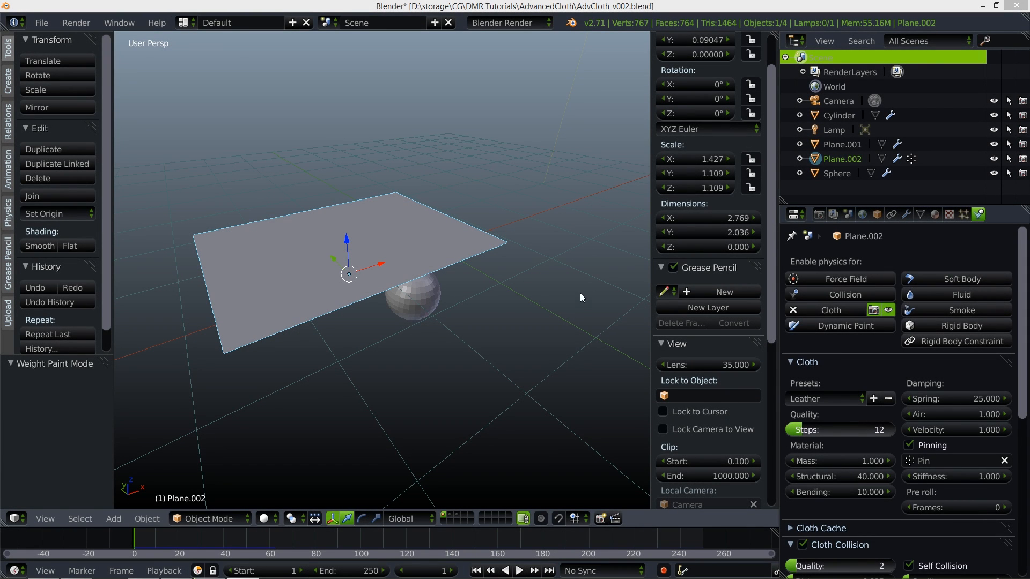
{"action": "mouse_move", "coordinate": [576, 295]}
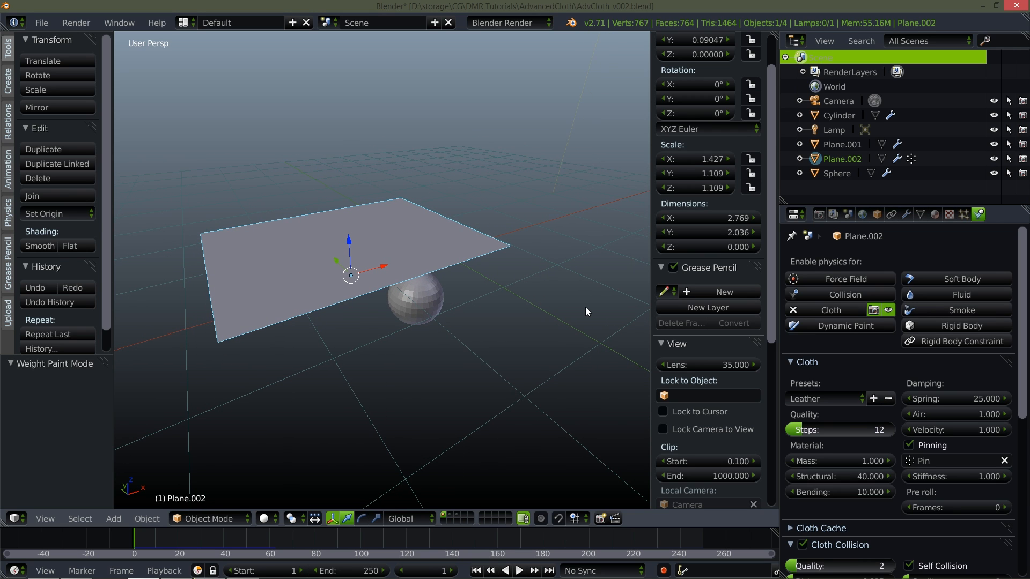
{"action": "mouse_move", "coordinate": [583, 310]}
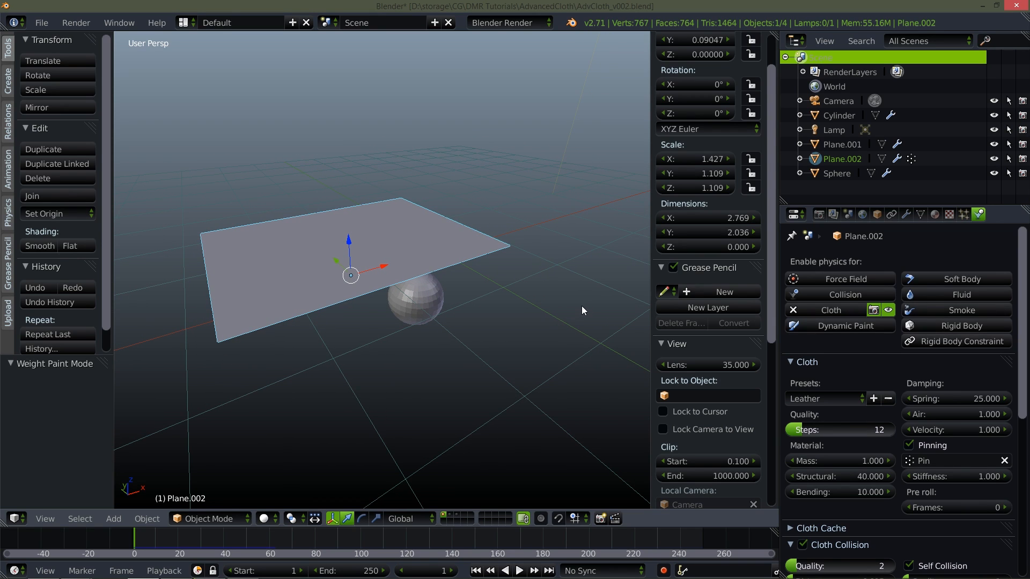
{"action": "mouse_move", "coordinate": [587, 316]}
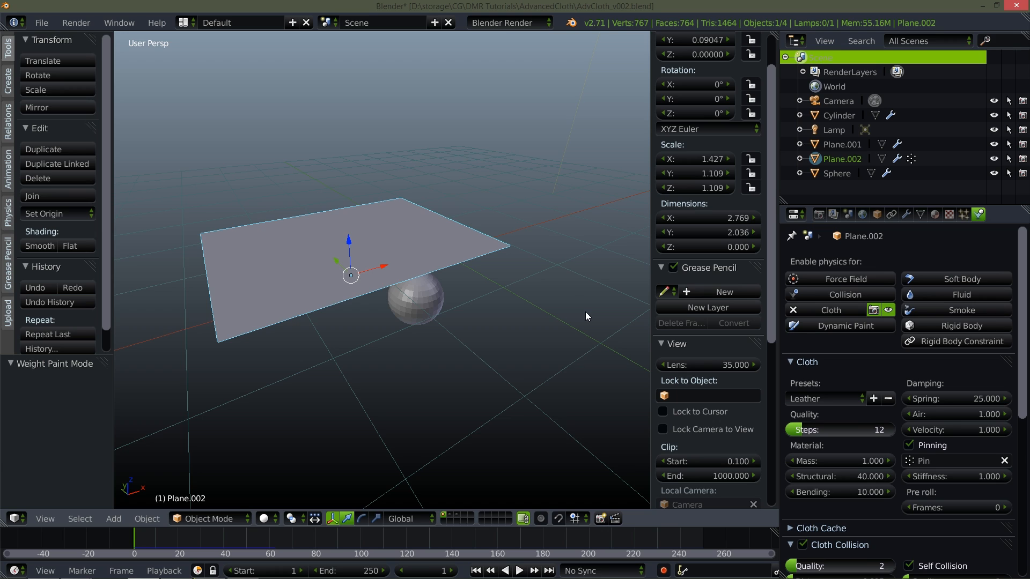
{"action": "mouse_move", "coordinate": [572, 325]}
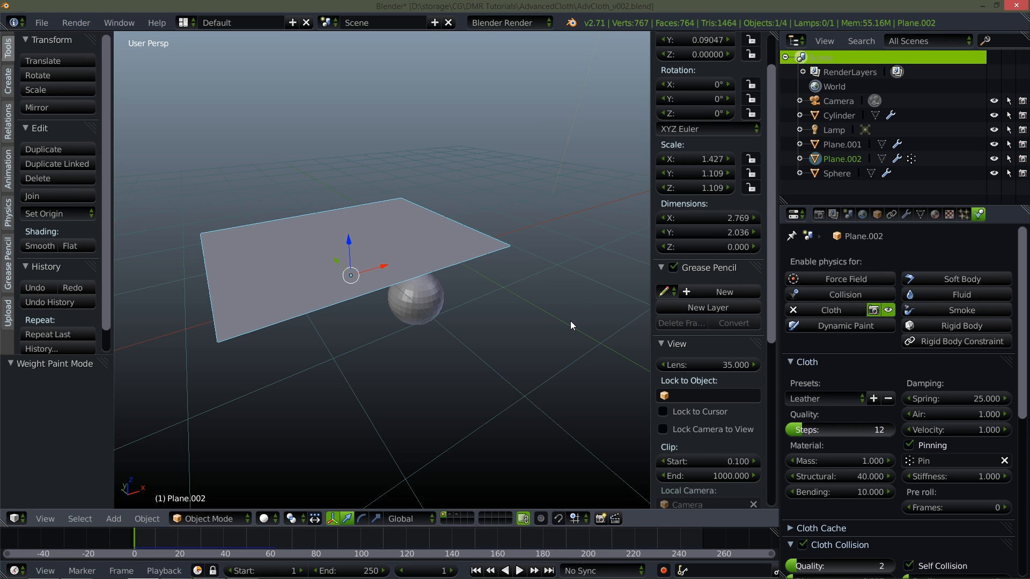
{"action": "mouse_move", "coordinate": [566, 344]}
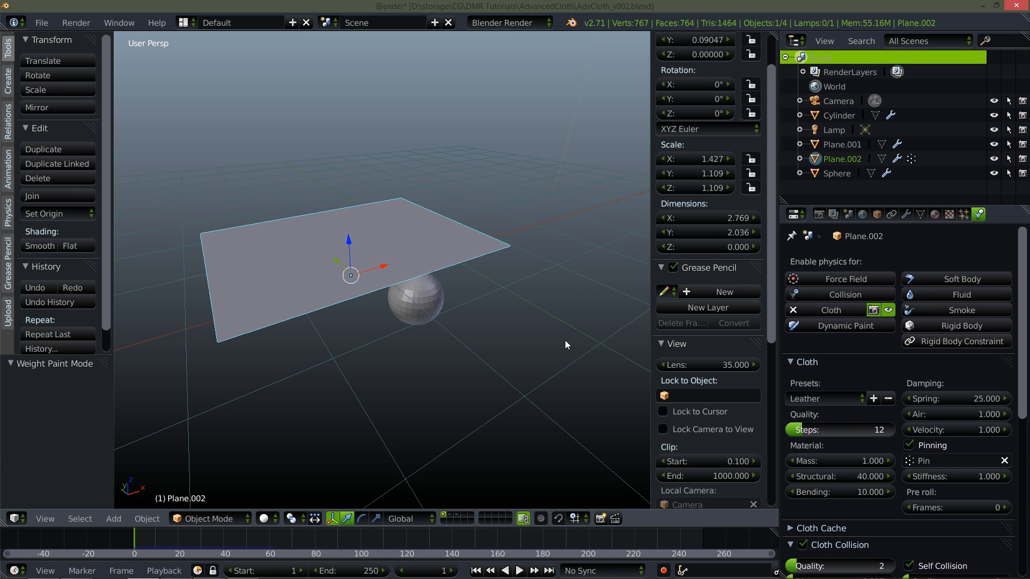
{"action": "mouse_move", "coordinate": [558, 345]}
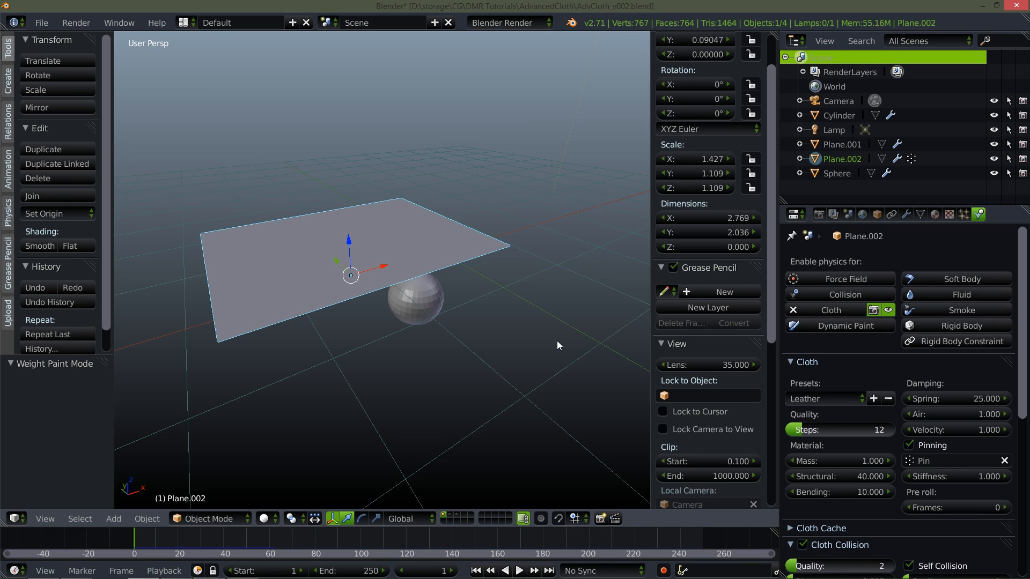
{"action": "mouse_move", "coordinate": [498, 361]}
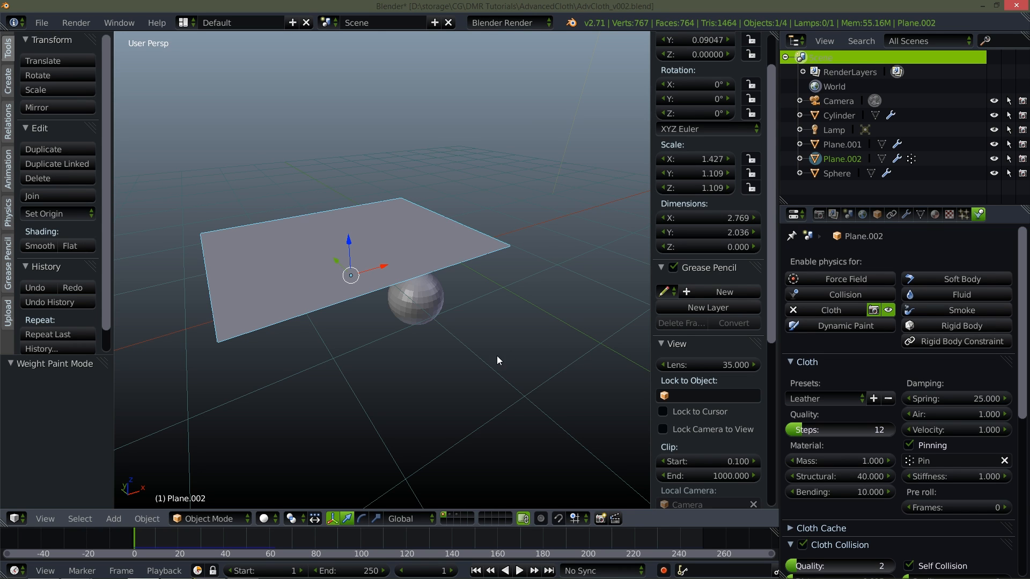
{"action": "mouse_move", "coordinate": [517, 372]}
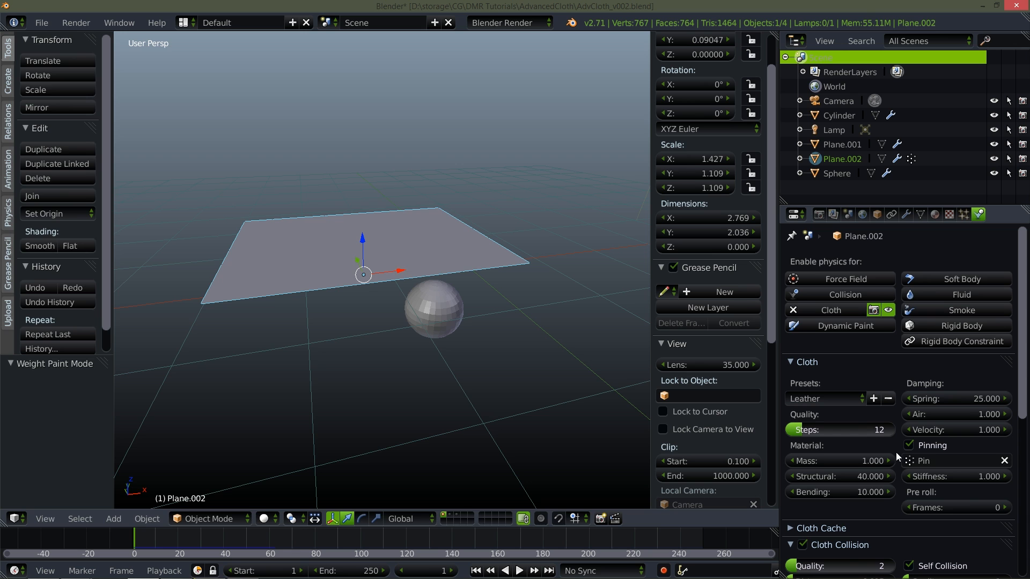
Step: Open the Add Modifier list from the cloth plane's Modifiers tab
{"action": "left_click", "coordinate": [209, 519]}
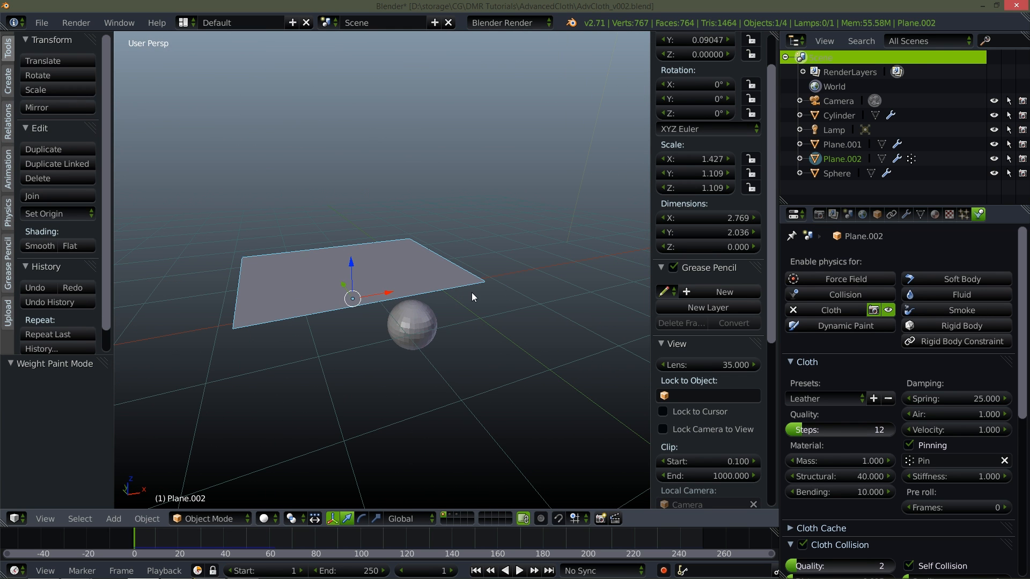
{"action": "left_click", "coordinate": [521, 571]}
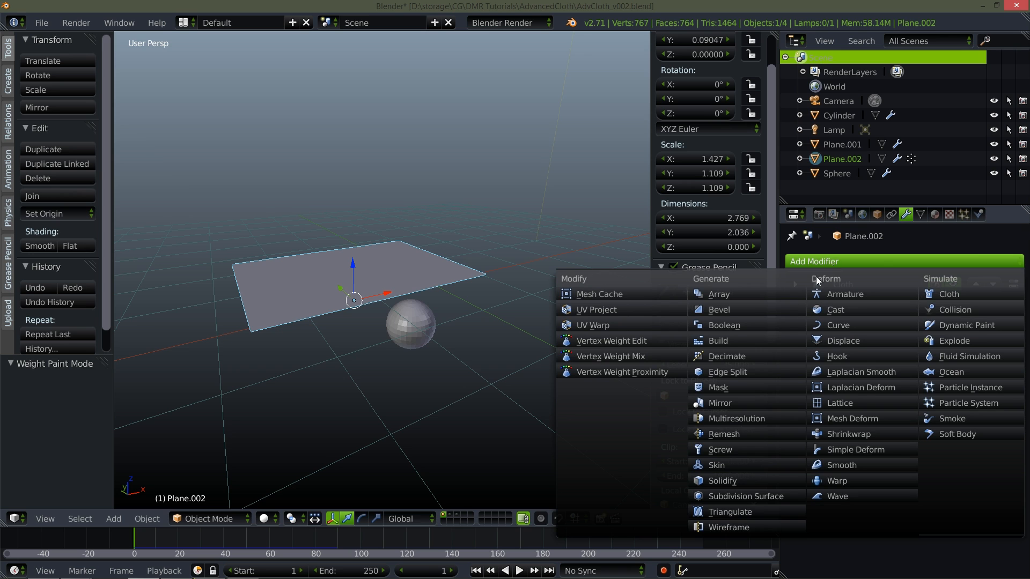
Step: Add a Subdivision Surface below Cloth, play the drape, and rewind to frame 1
{"action": "left_click", "coordinate": [742, 496]}
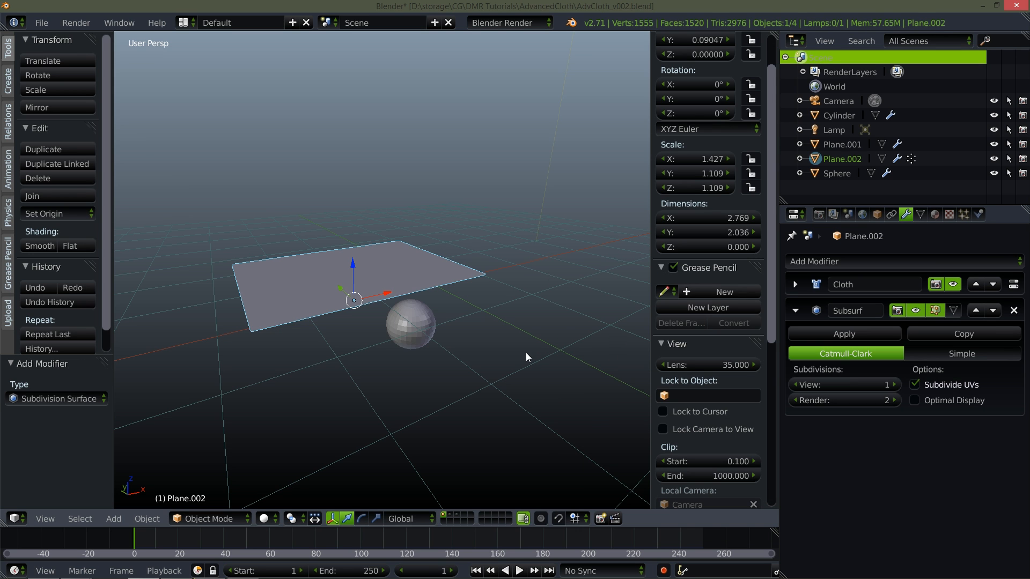
{"action": "left_click", "coordinate": [522, 571]}
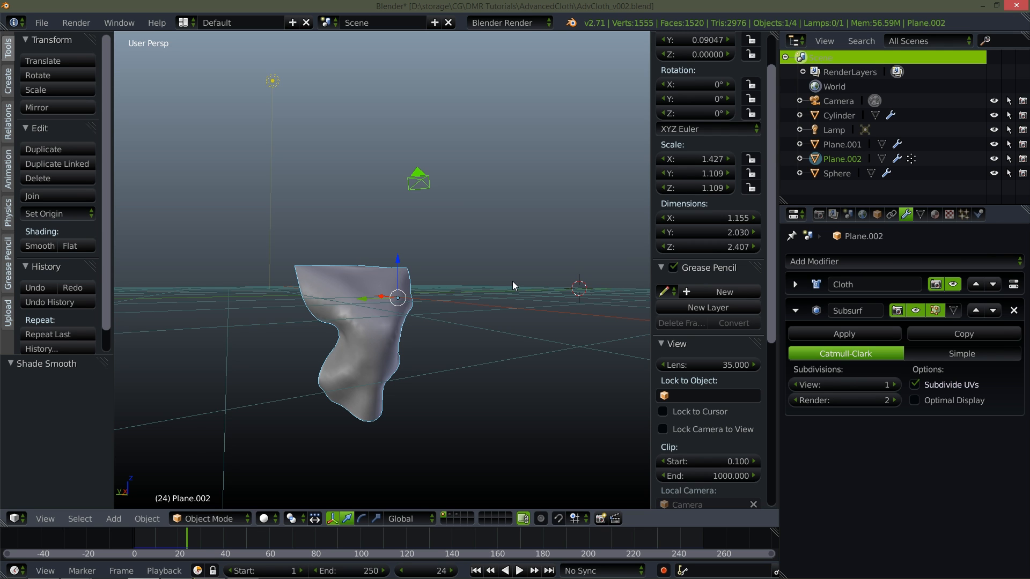
{"action": "left_click", "coordinate": [478, 570]}
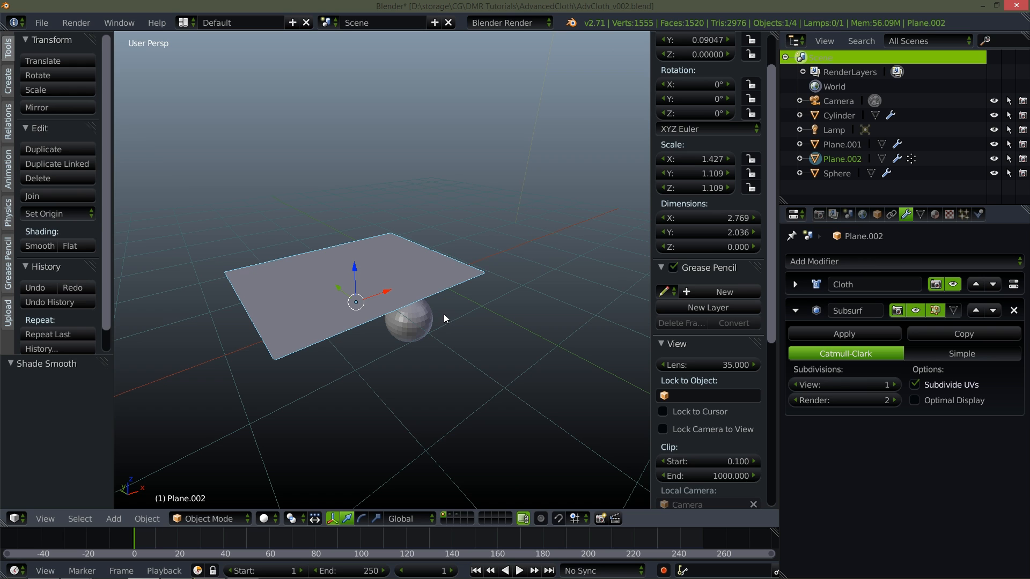
{"action": "mouse_move", "coordinate": [437, 324]}
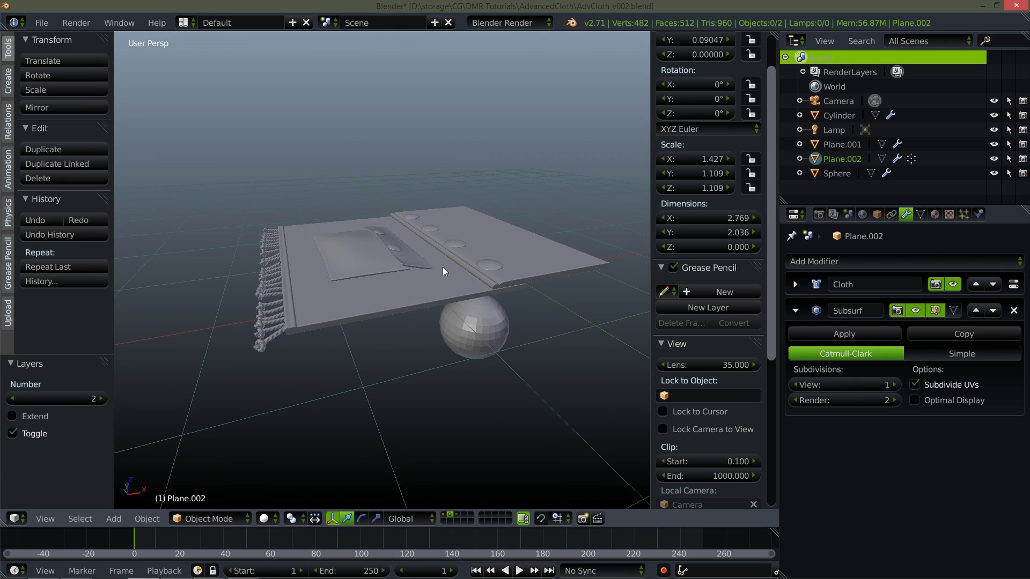
{"action": "mouse_move", "coordinate": [451, 276]}
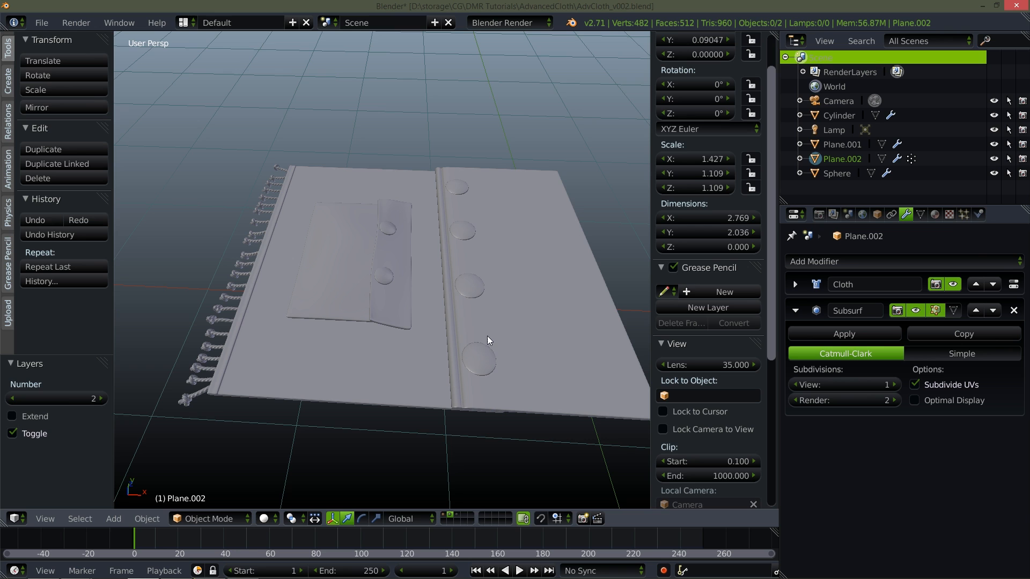
Step: Orbit closer to inspect the rug's tassels on layer 2, then return to layer 1
{"action": "left_click_drag", "start_coordinate": [486, 339], "coordinate": [477, 335]}
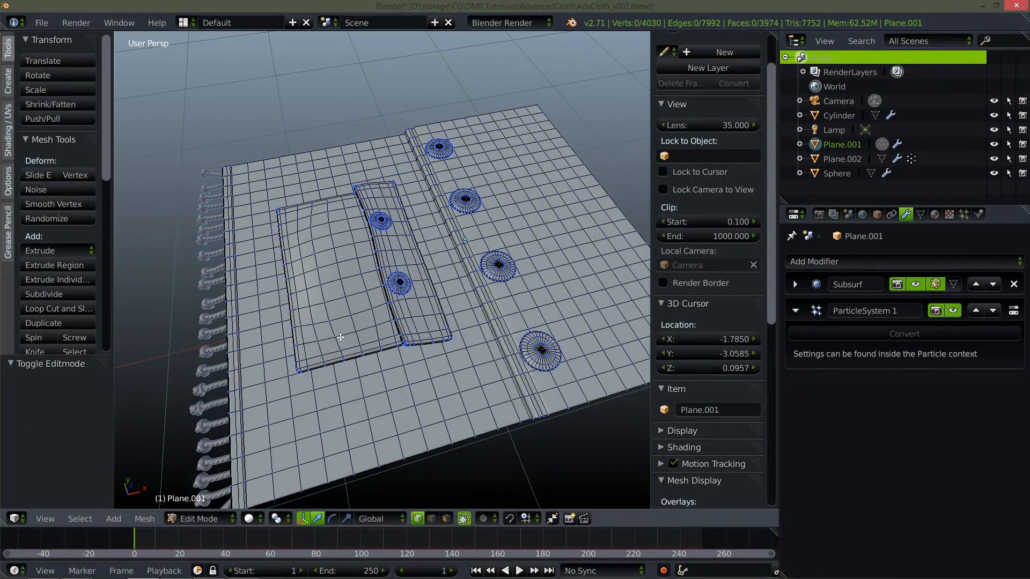
{"action": "left_click", "coordinate": [196, 519]}
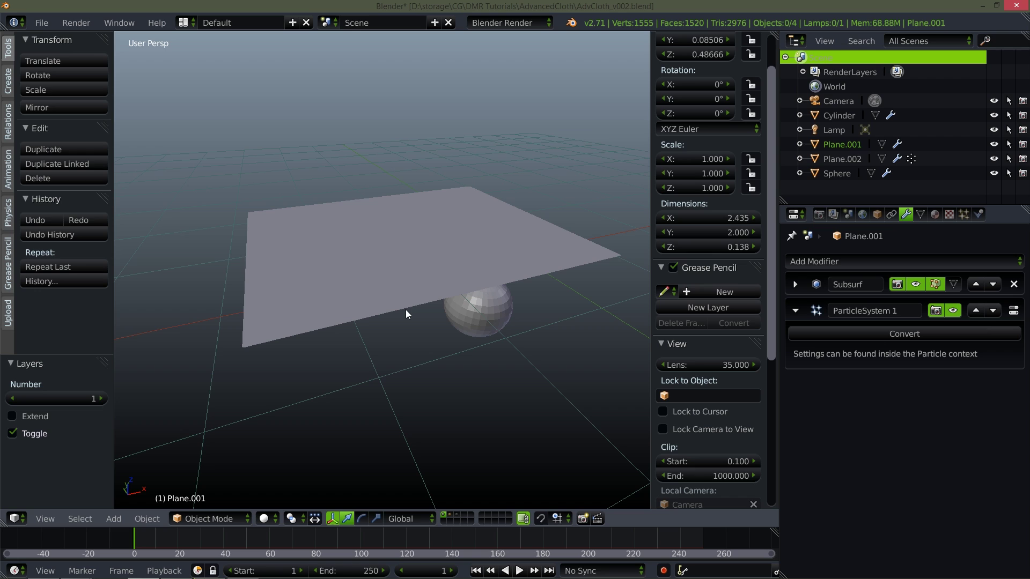
{"action": "mouse_move", "coordinate": [406, 288]}
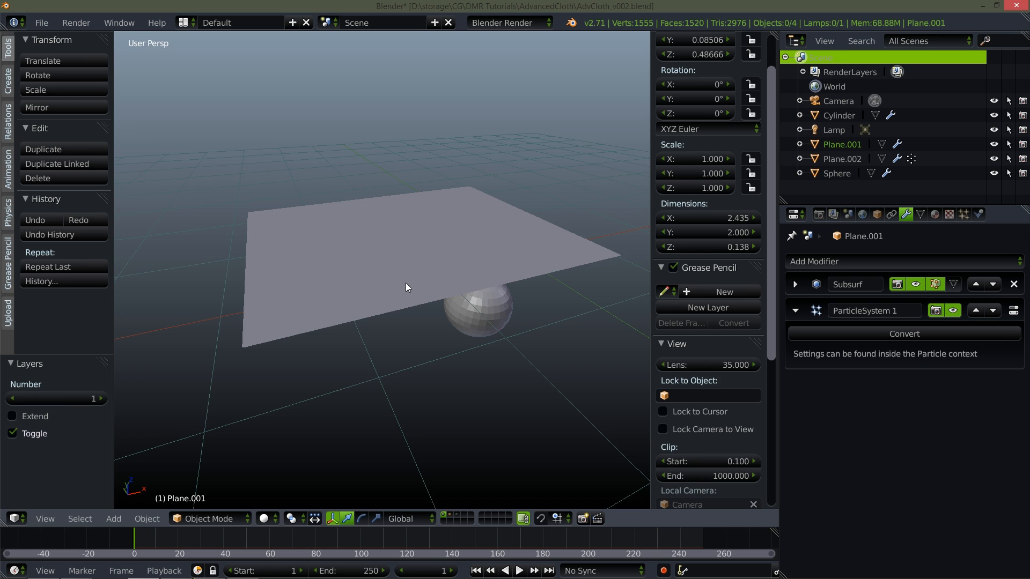
Step: Show layer 2 alongside the cloth and select the tasselled rug Plane.001
{"action": "left_click", "coordinate": [842, 159]}
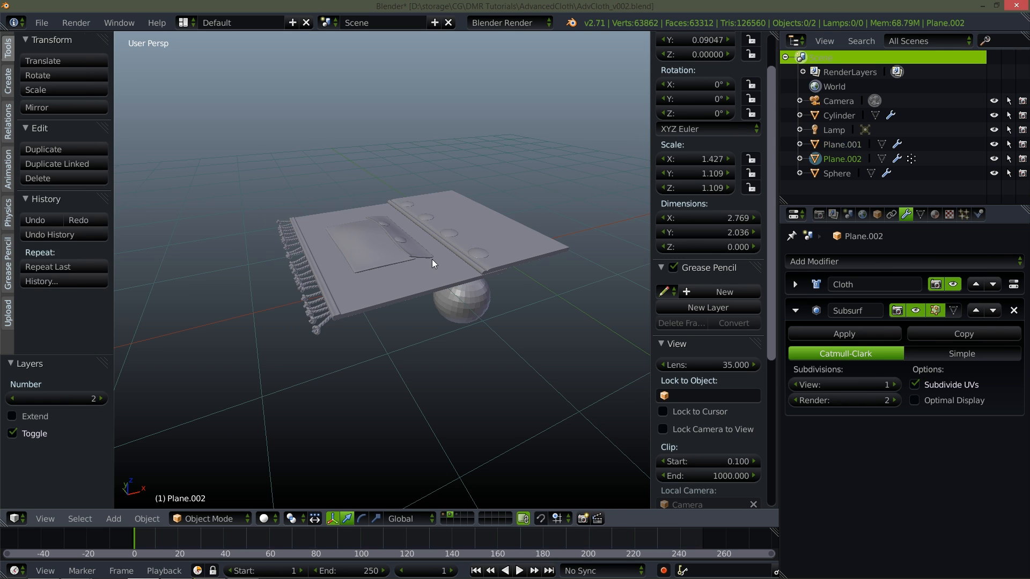
{"action": "left_click", "coordinate": [842, 144]}
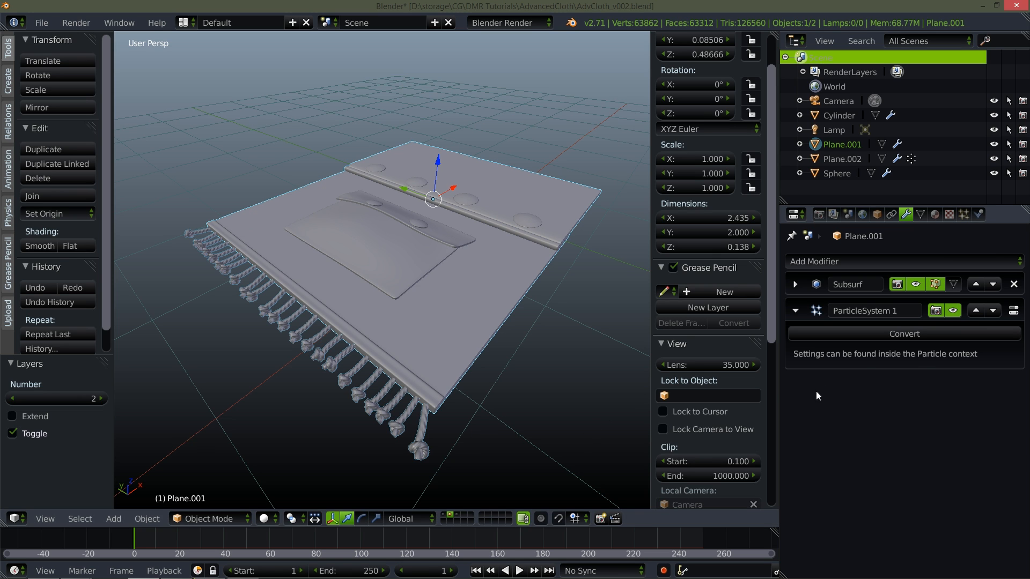
Step: Add a Mesh Deform modifier to the rug with Plane.002 as its cage
{"action": "left_click", "coordinate": [814, 261]}
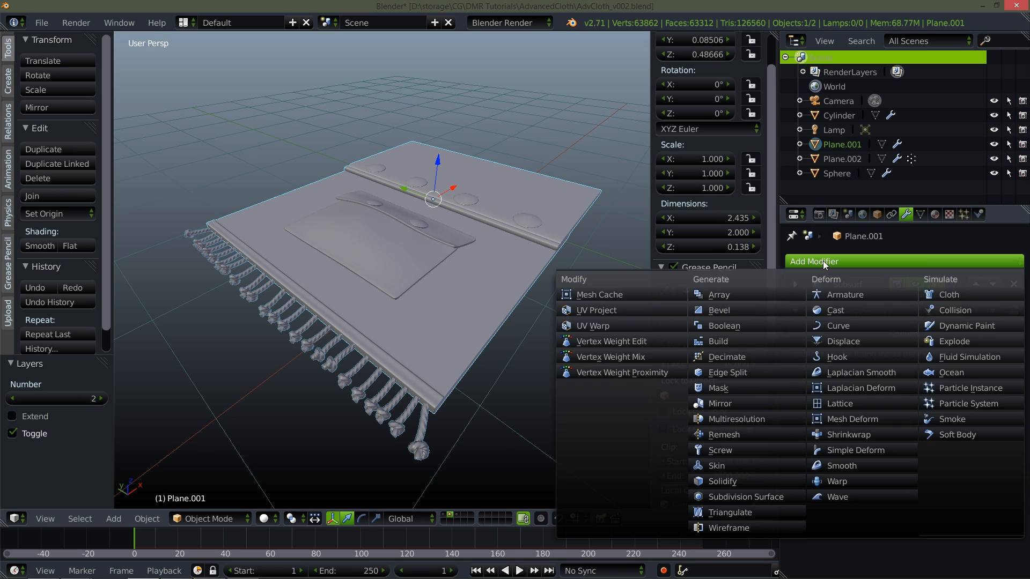
{"action": "left_click", "coordinate": [850, 419]}
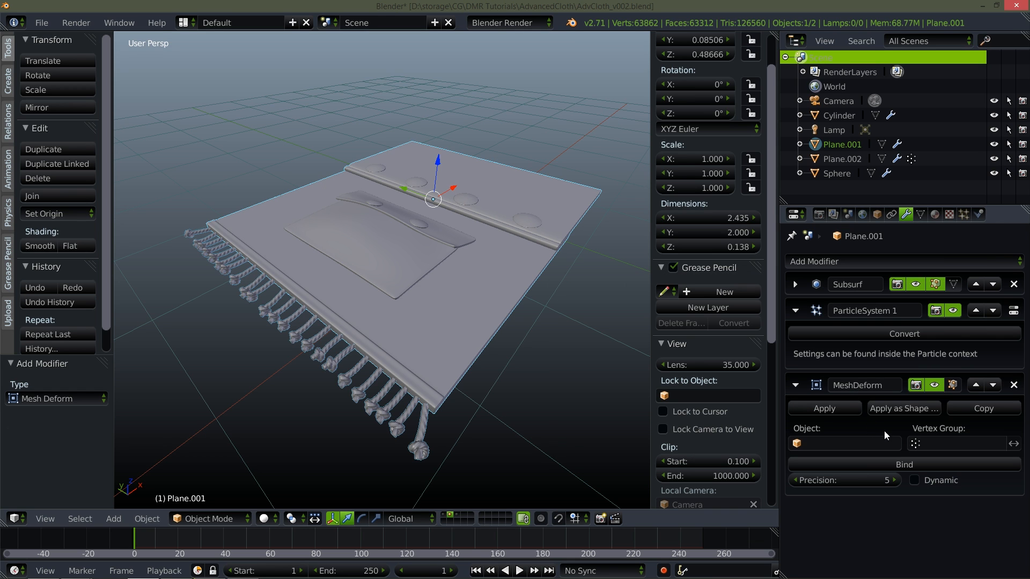
{"action": "left_click", "coordinate": [844, 443]}
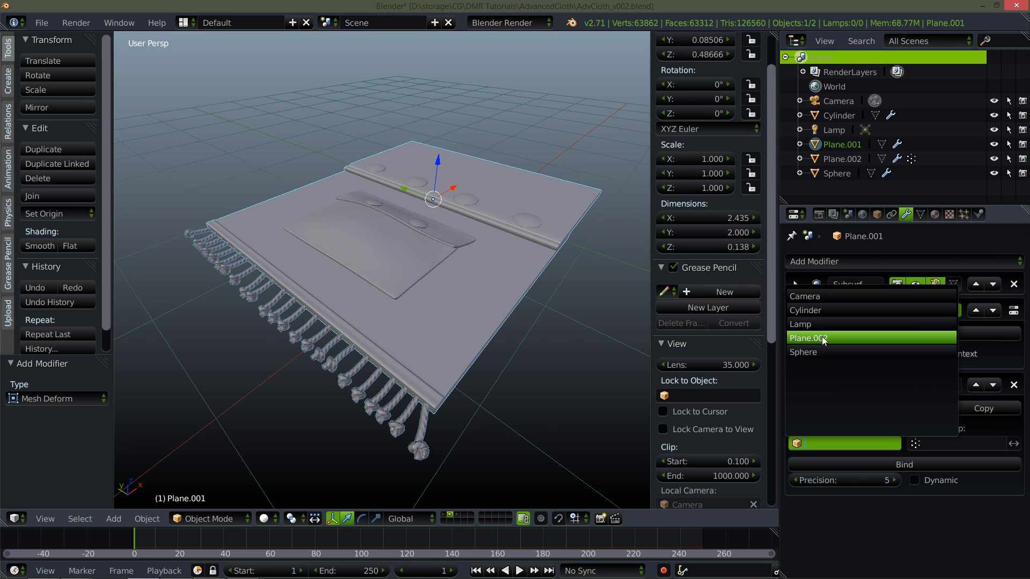
{"action": "left_click", "coordinate": [820, 338]}
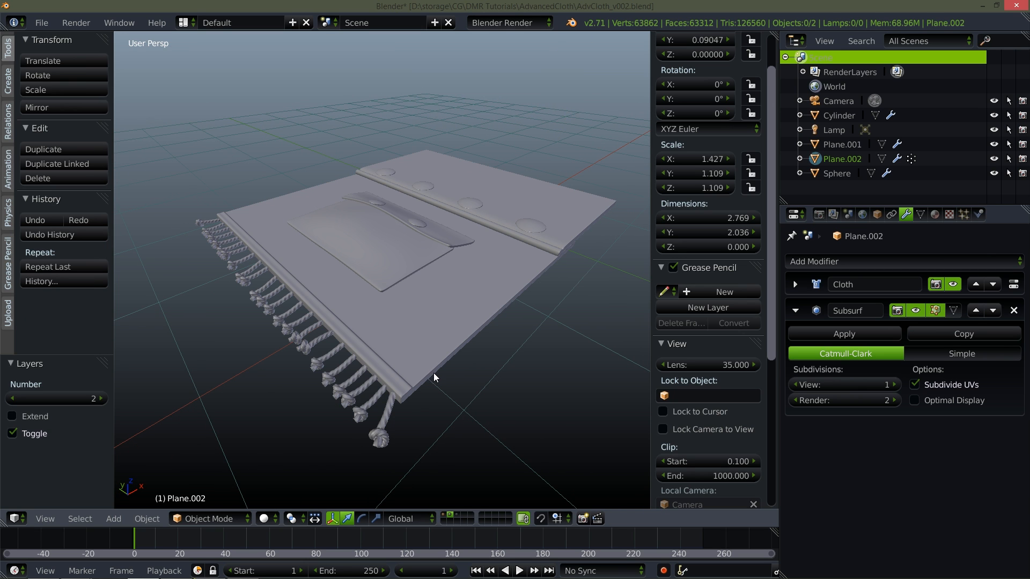
Step: Reselect the rug, bind it to the cage, and show the cage-and-sphere layer
{"action": "left_click", "coordinate": [841, 145]}
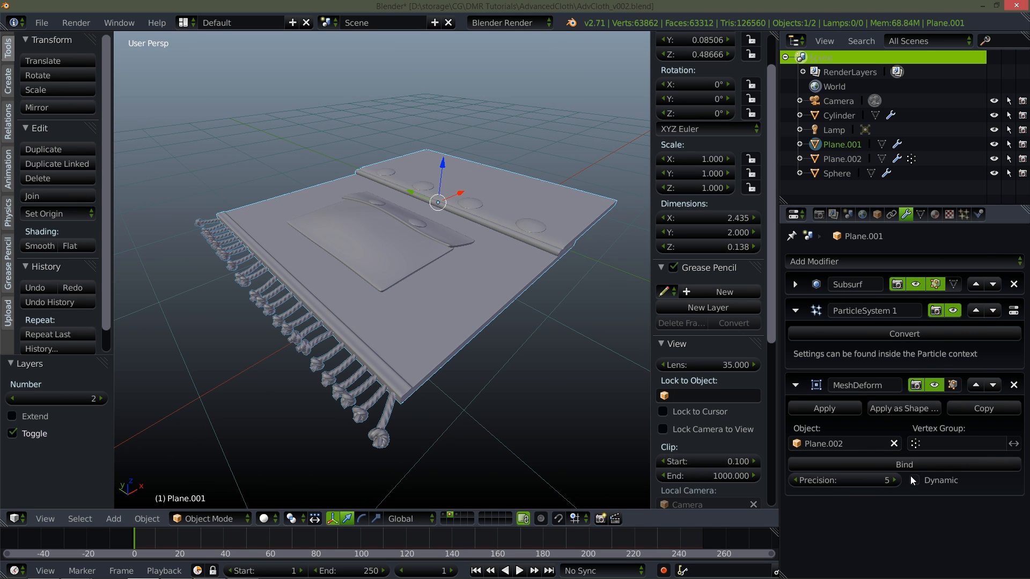
{"action": "left_click", "coordinate": [904, 464]}
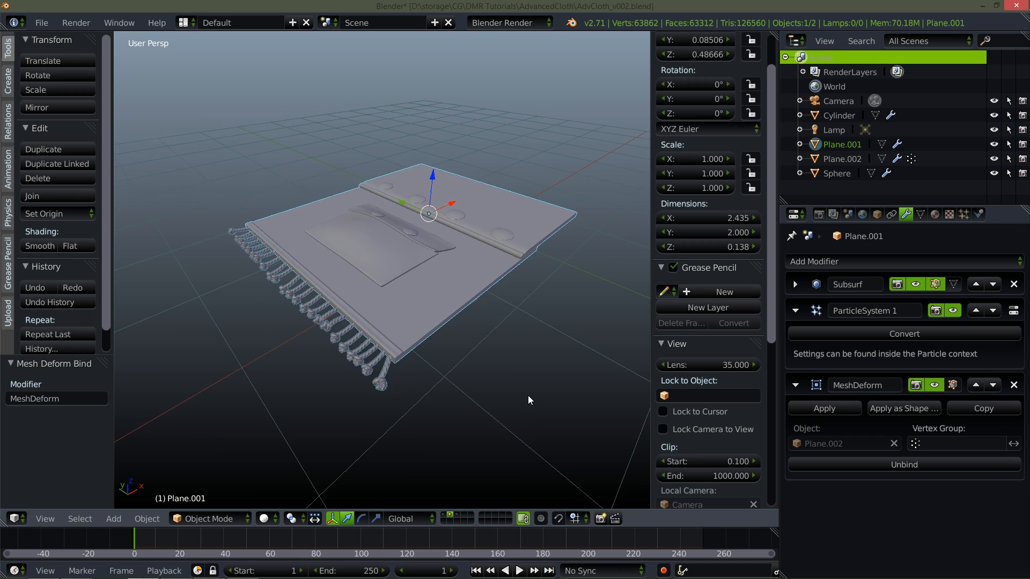
{"action": "left_click", "coordinate": [521, 571]}
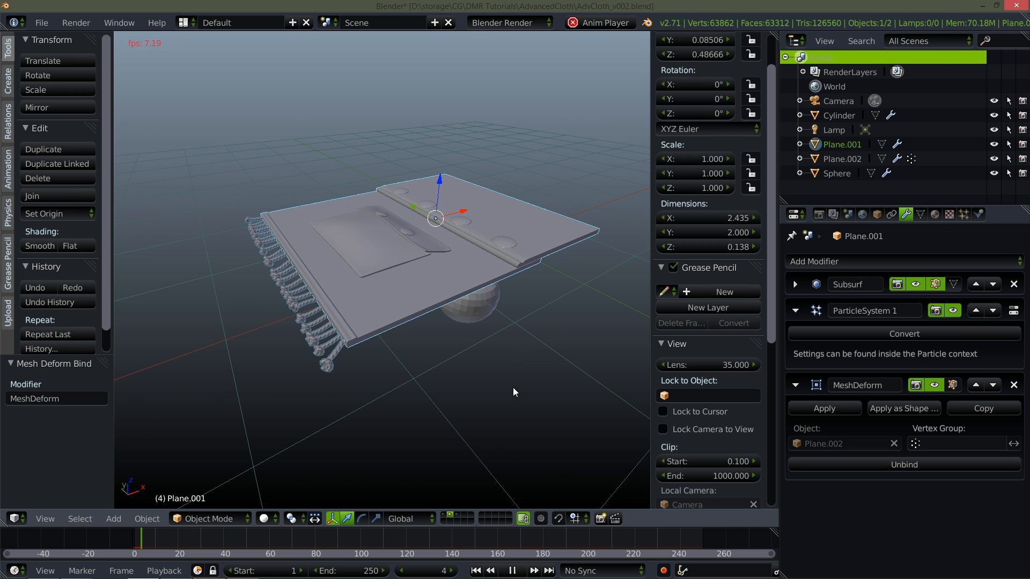
{"action": "left_click", "coordinate": [512, 571]}
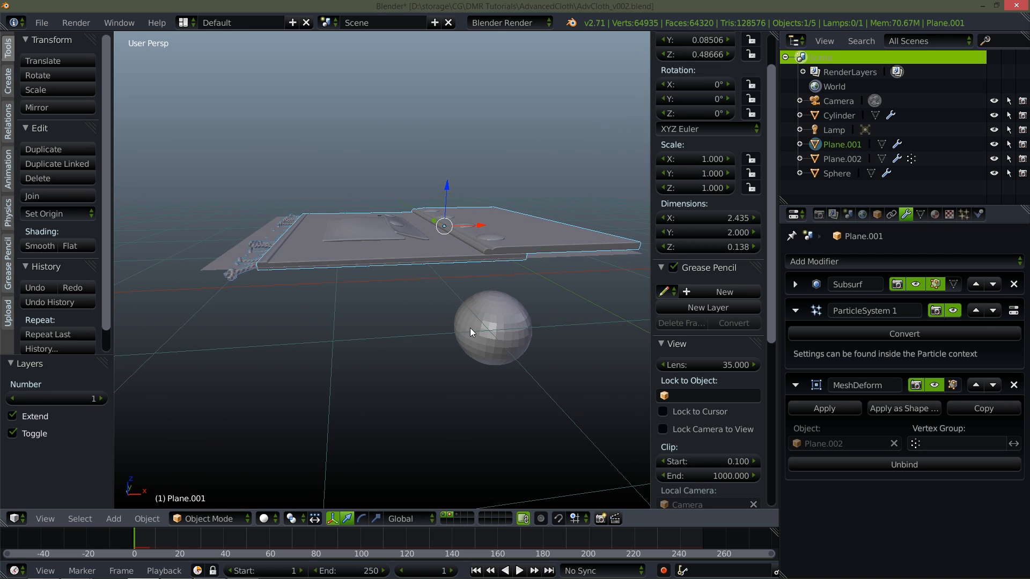
{"action": "mouse_move", "coordinate": [504, 226]}
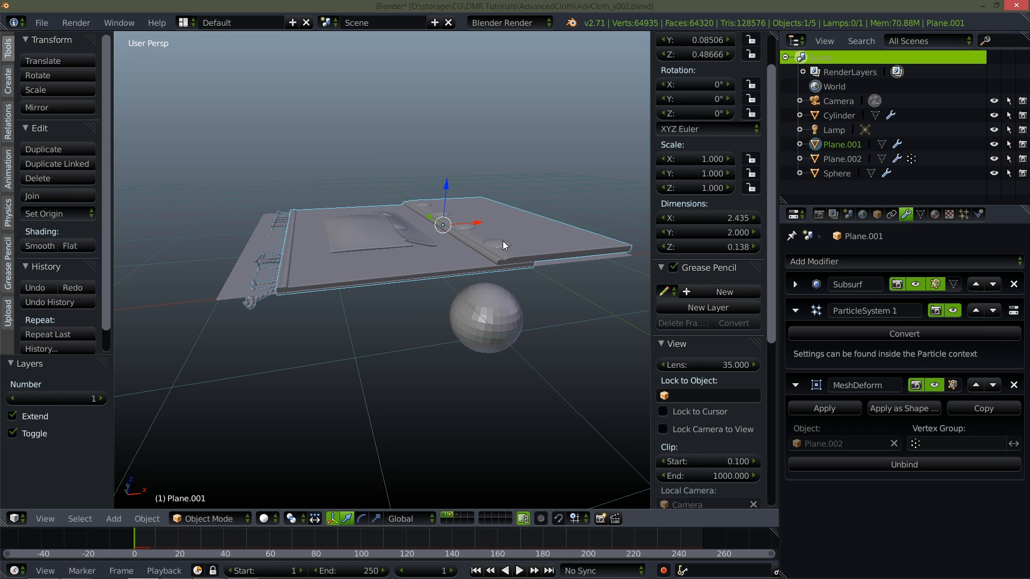
Step: Select the Plane.002 cloth cage and remove the rug's MeshDeform binding
{"action": "left_click", "coordinate": [842, 159]}
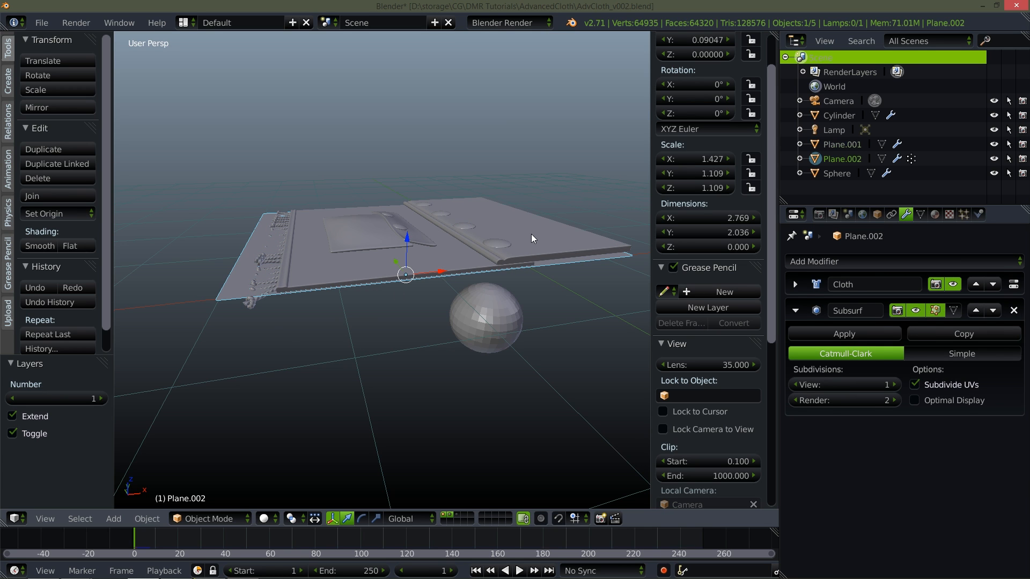
{"action": "left_click", "coordinate": [841, 144]}
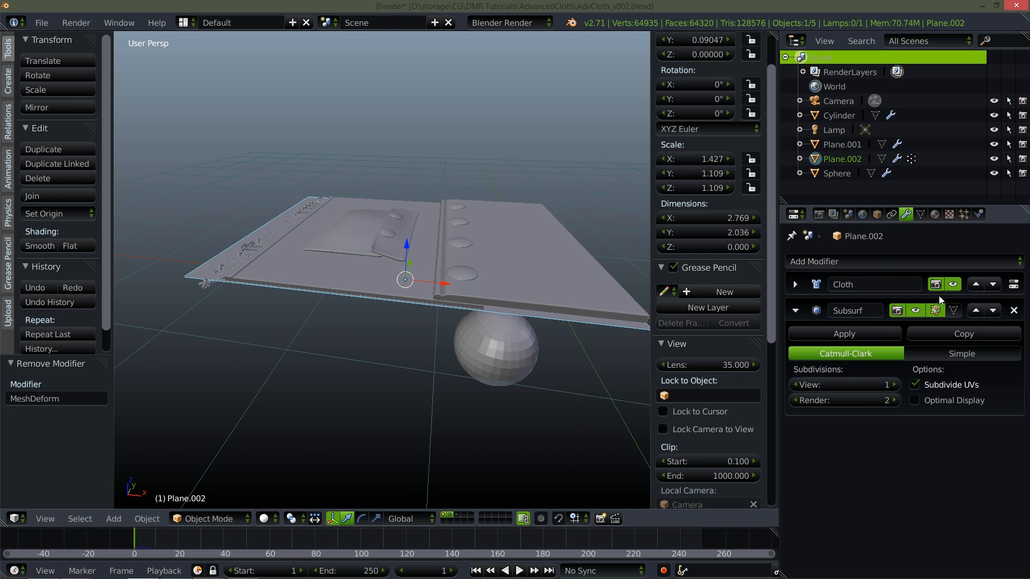
Step: Add Solidify to Plane.002 in front view, with thickness 0.153 and offset 0.6827
{"action": "left_click", "coordinate": [814, 262]}
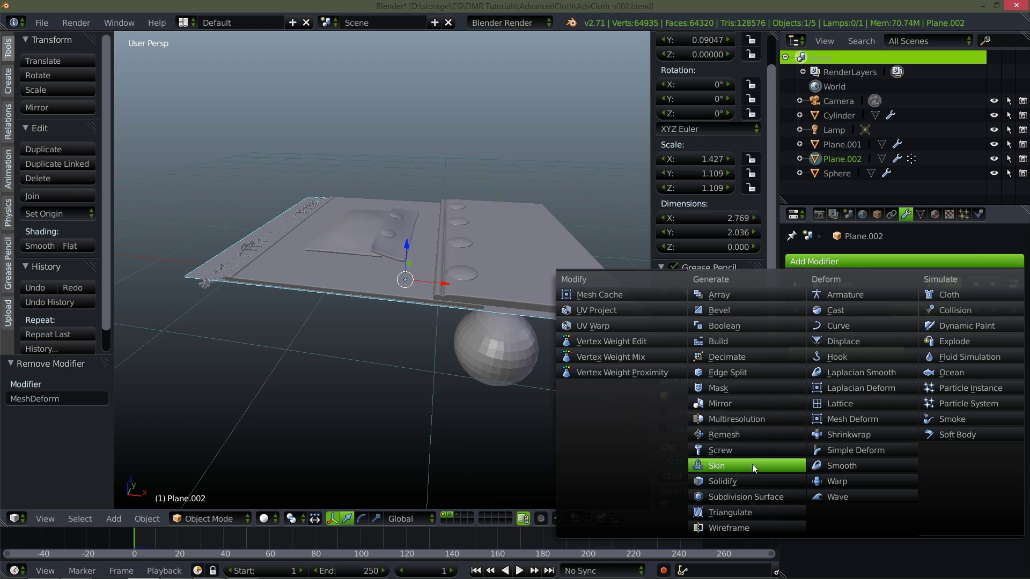
{"action": "left_click", "coordinate": [723, 481]}
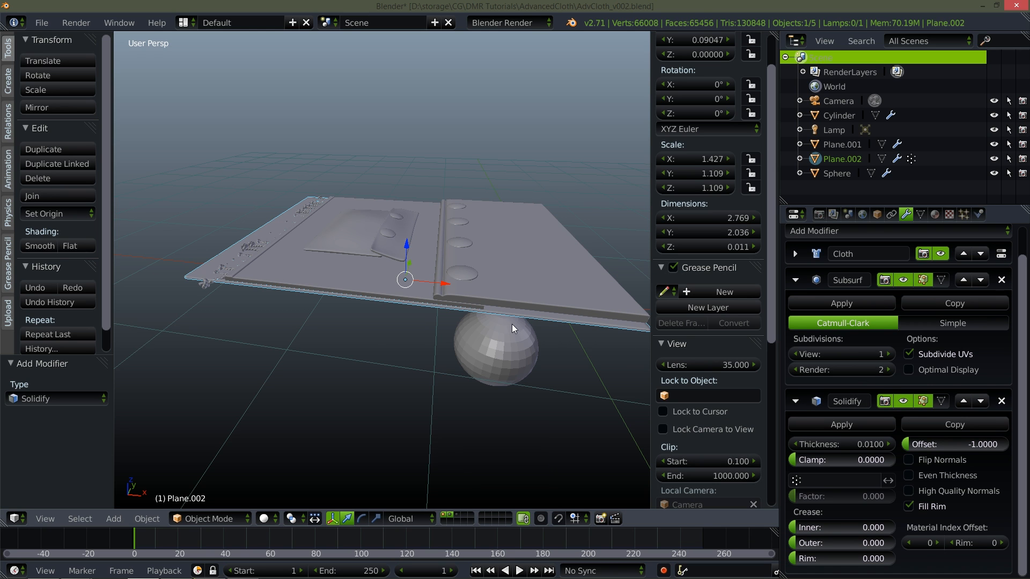
{"action": "mouse_move", "coordinate": [515, 334]}
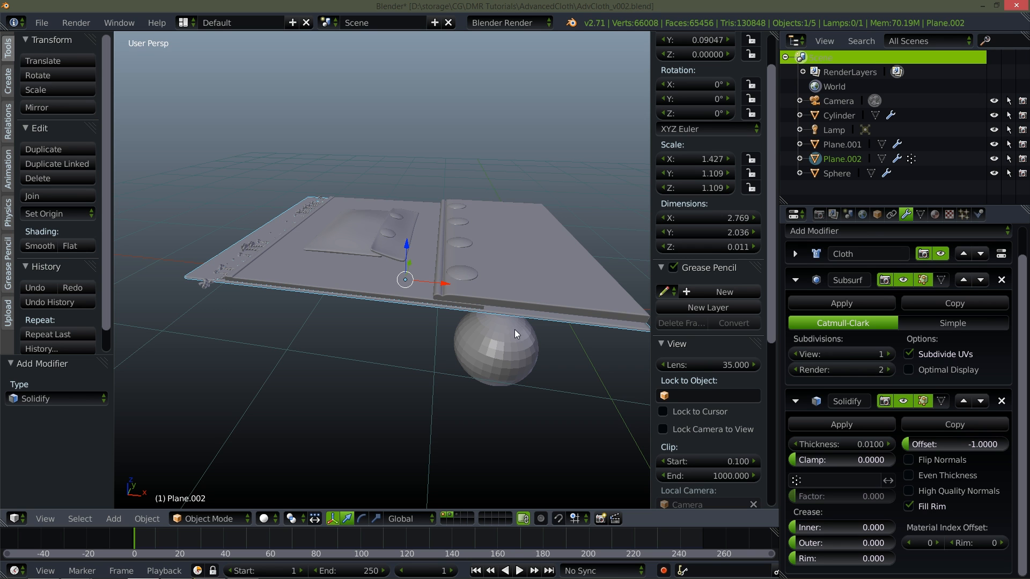
{"action": "key", "text": "KP_1"}
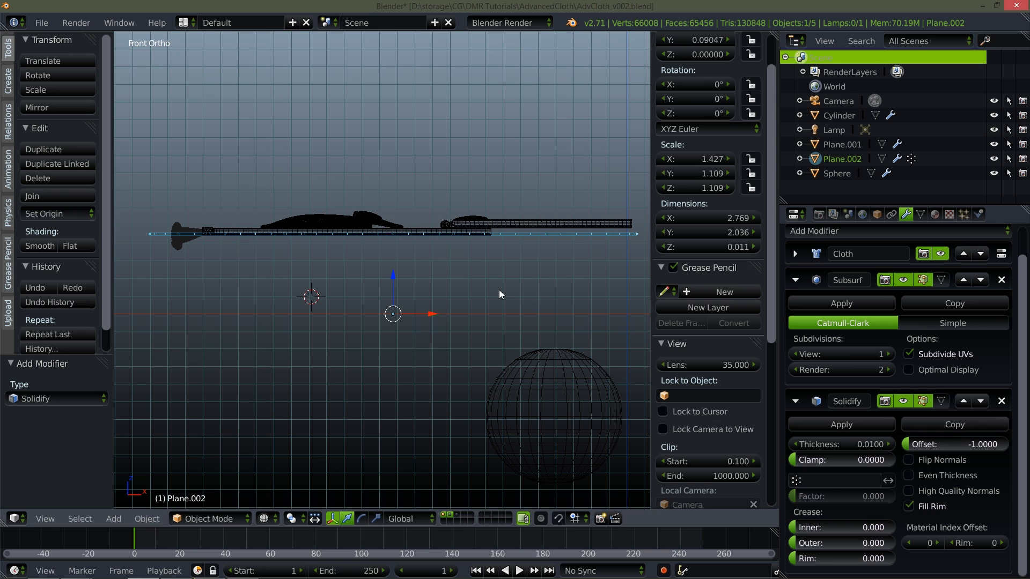
{"action": "left_click_drag", "start_coordinate": [979, 444], "coordinate": [985, 444]}
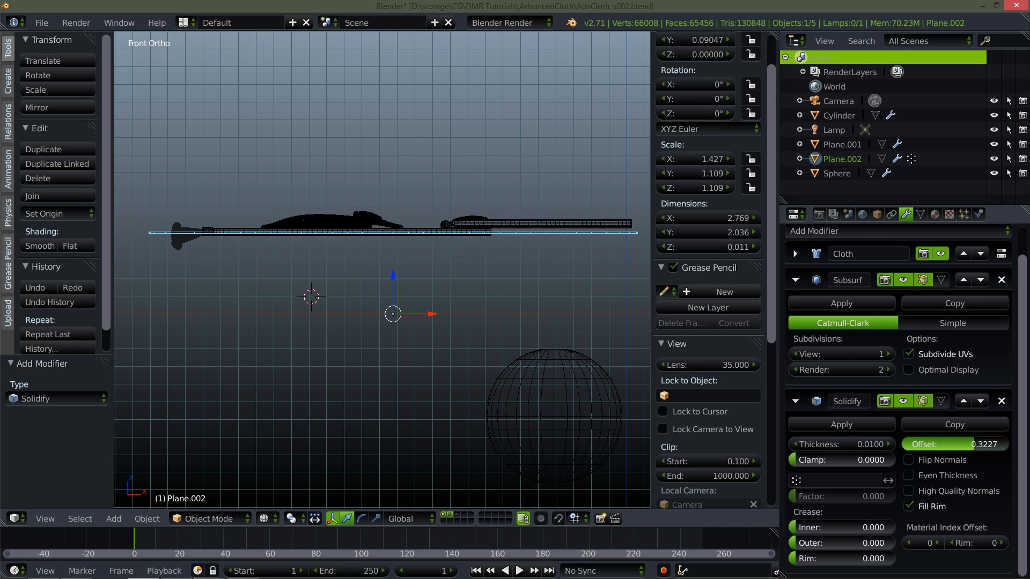
{"action": "left_click", "coordinate": [979, 445]}
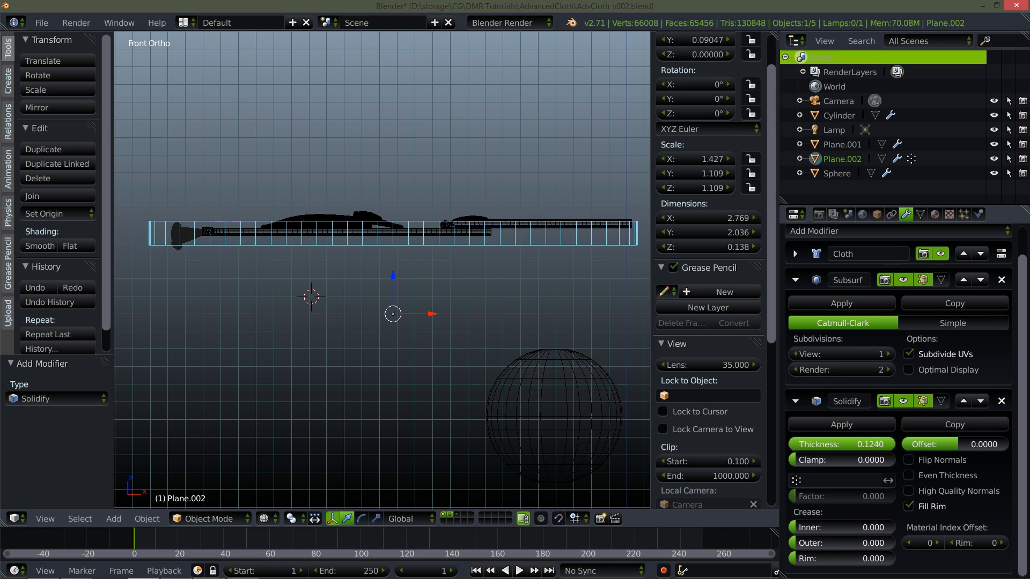
{"action": "left_click_drag", "start_coordinate": [932, 444], "coordinate": [978, 444]}
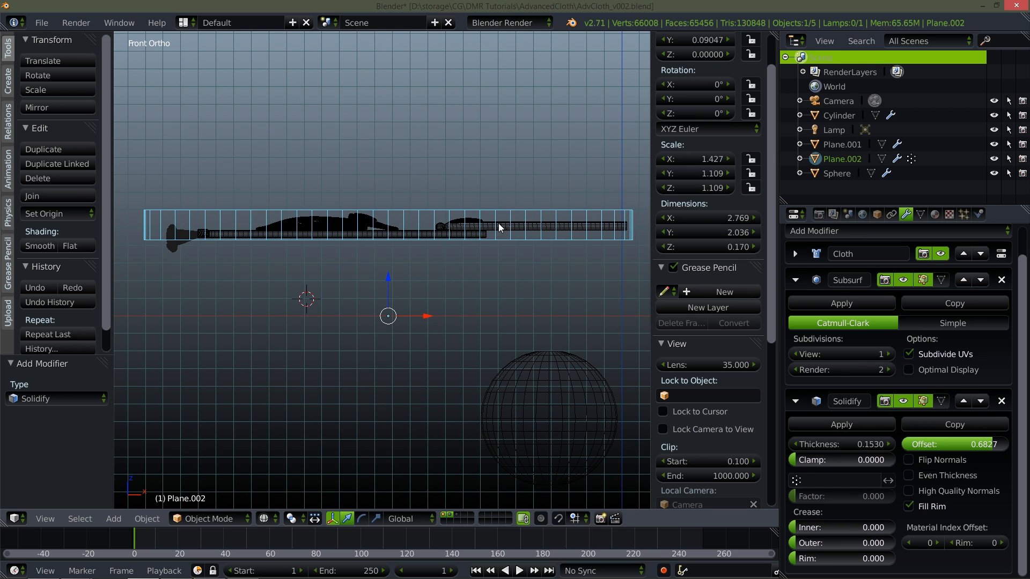
{"action": "mouse_move", "coordinate": [475, 288]}
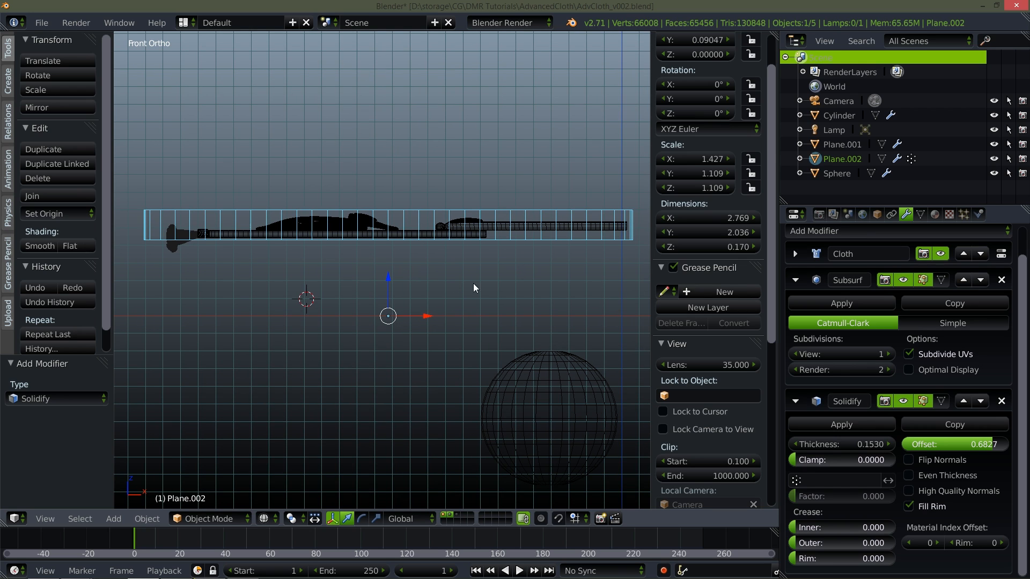
{"action": "mouse_move", "coordinate": [523, 234]}
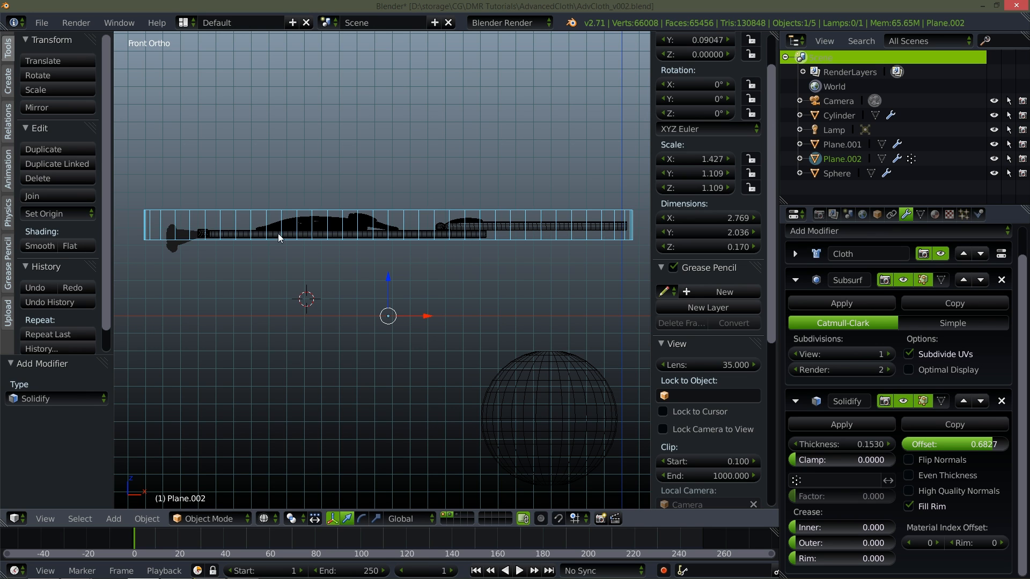
{"action": "mouse_move", "coordinate": [477, 240]}
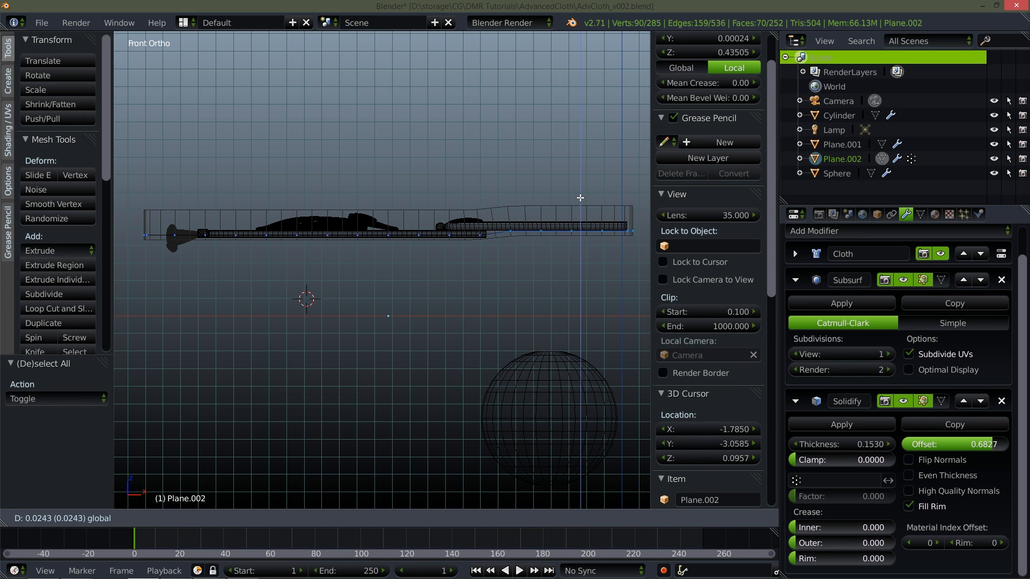
Step: Raise the cage's right and middle vertices over the rug, then set Solidify offset to 0.576
{"action": "left_click_drag", "start_coordinate": [579, 226], "coordinate": [580, 190]}
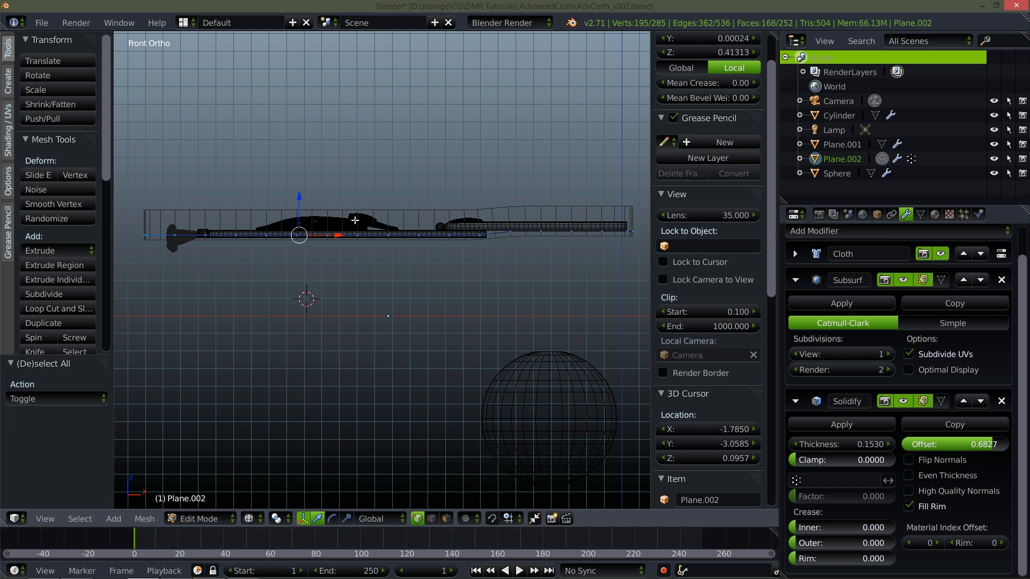
{"action": "left_click_drag", "start_coordinate": [299, 234], "coordinate": [304, 202]}
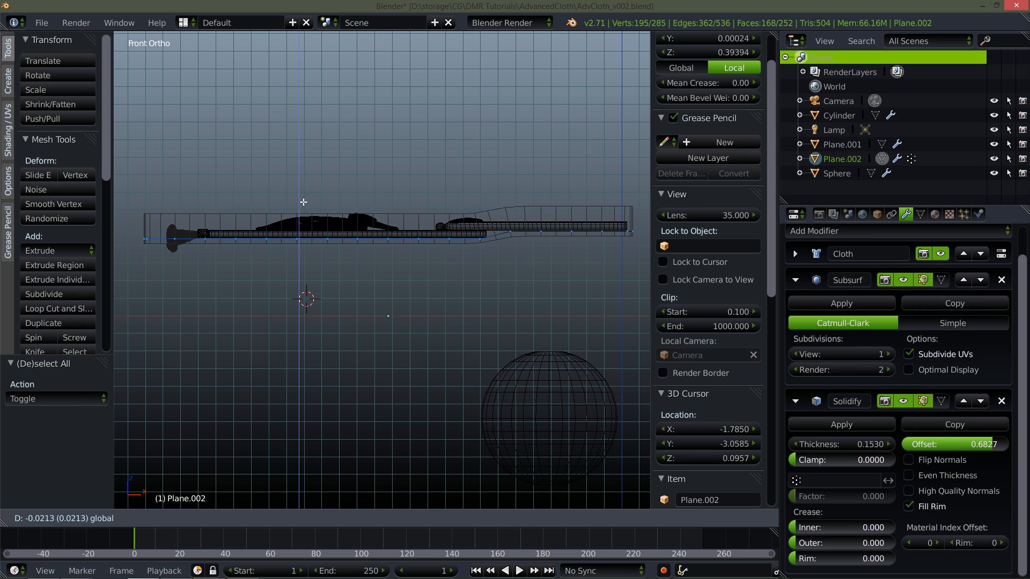
{"action": "key", "text": "Tab"}
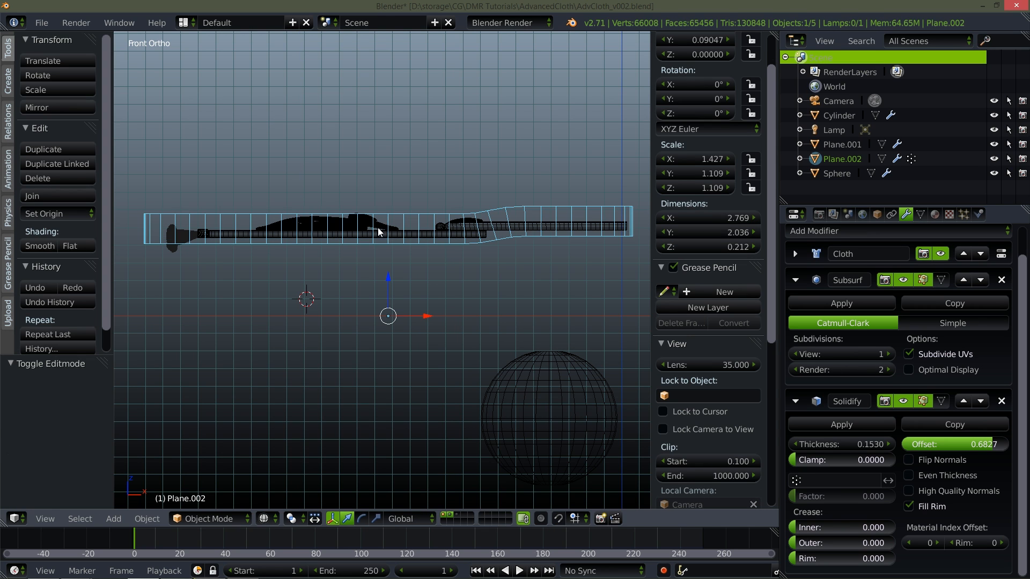
{"action": "left_click_drag", "start_coordinate": [966, 444], "coordinate": [956, 444]}
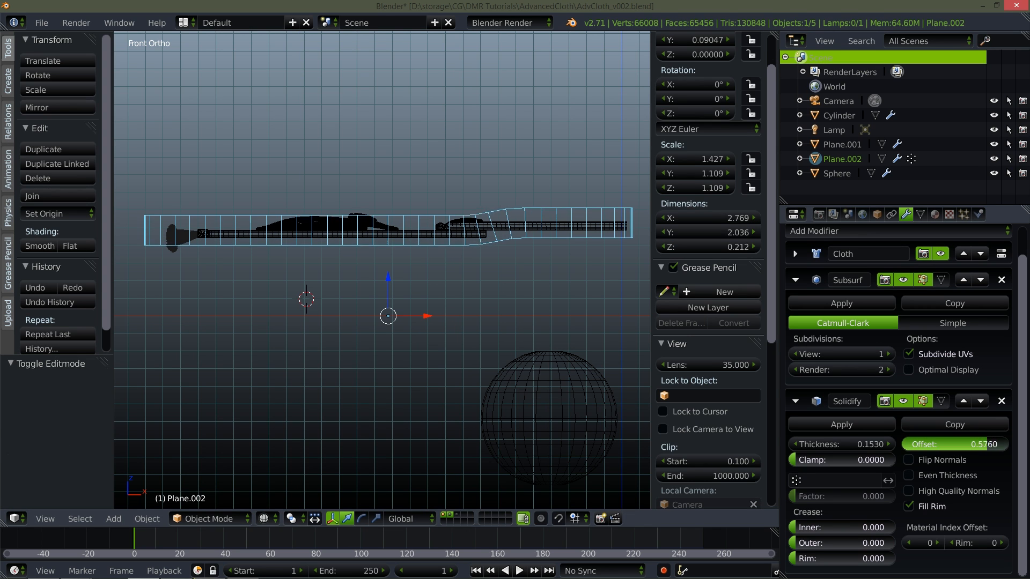
{"action": "left_click_drag", "start_coordinate": [953, 445], "coordinate": [985, 444]}
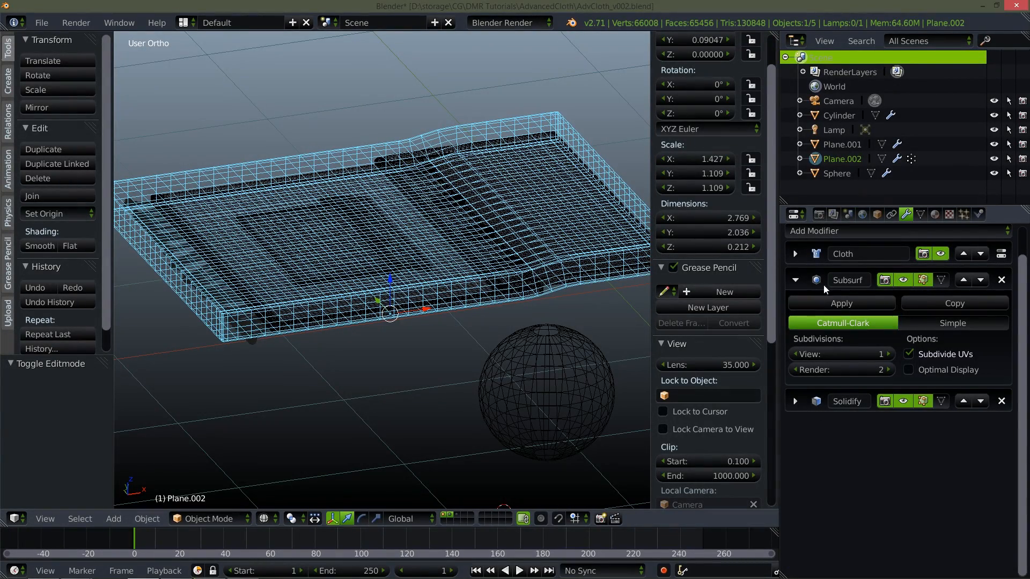
{"action": "mouse_move", "coordinate": [604, 296]}
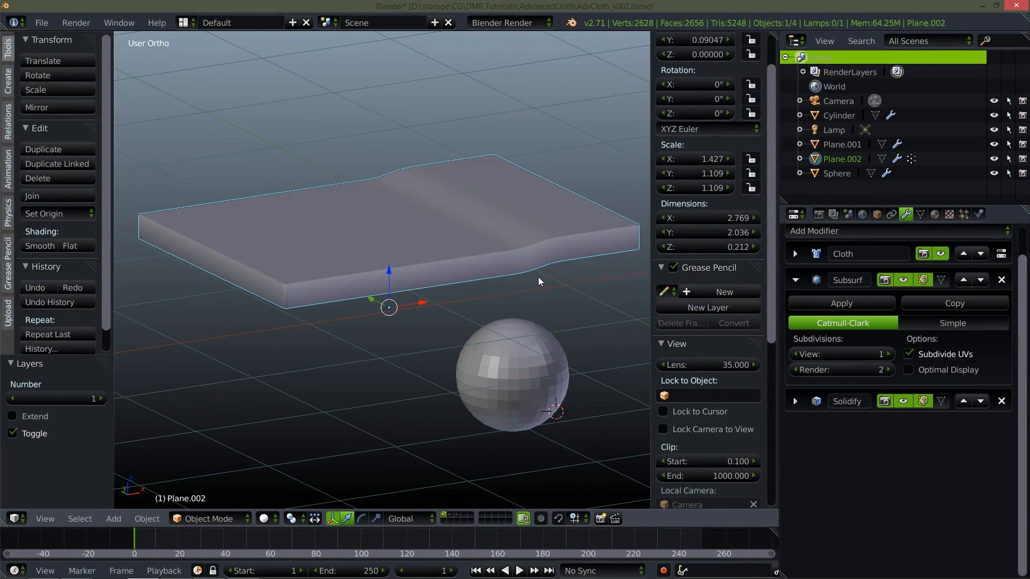
Step: Play the thickened cage's cloth simulation over the sphere, then stop playback
{"action": "left_click", "coordinate": [521, 569]}
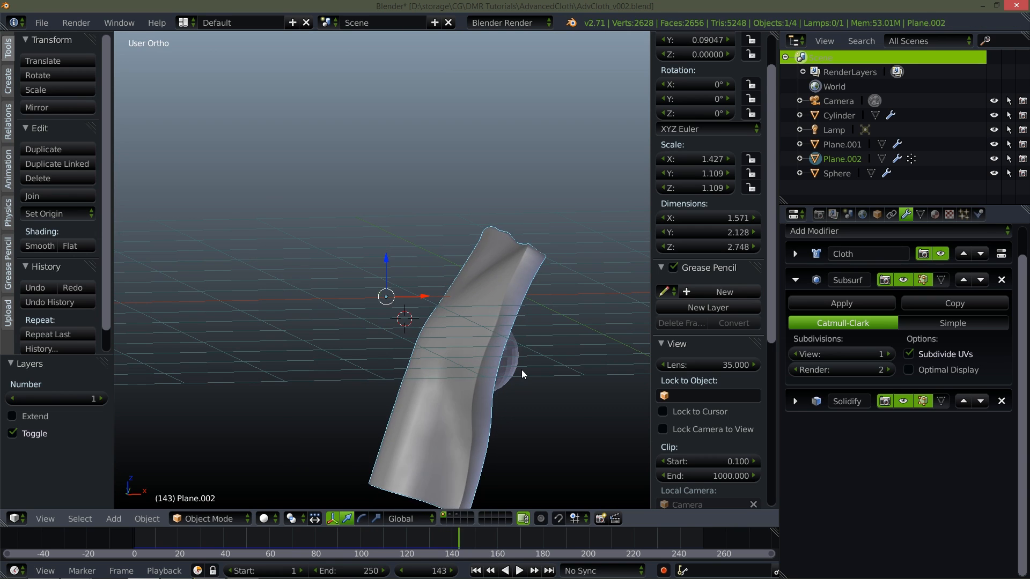
{"action": "left_click", "coordinate": [477, 570]}
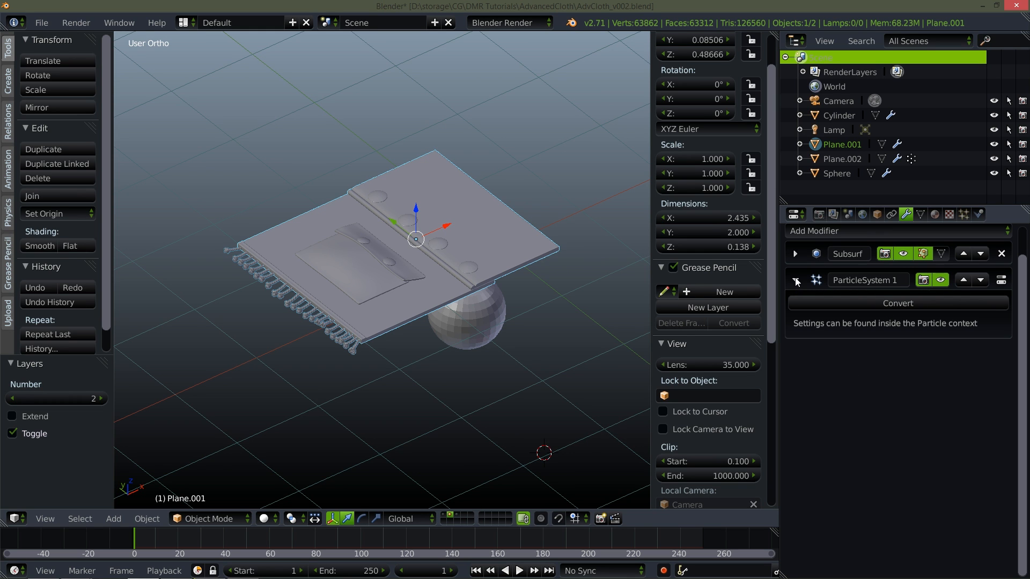
Step: Add Mesh Deform to the rug, target Plane.002 at precision 5, and click Bind
{"action": "left_click", "coordinate": [834, 231]}
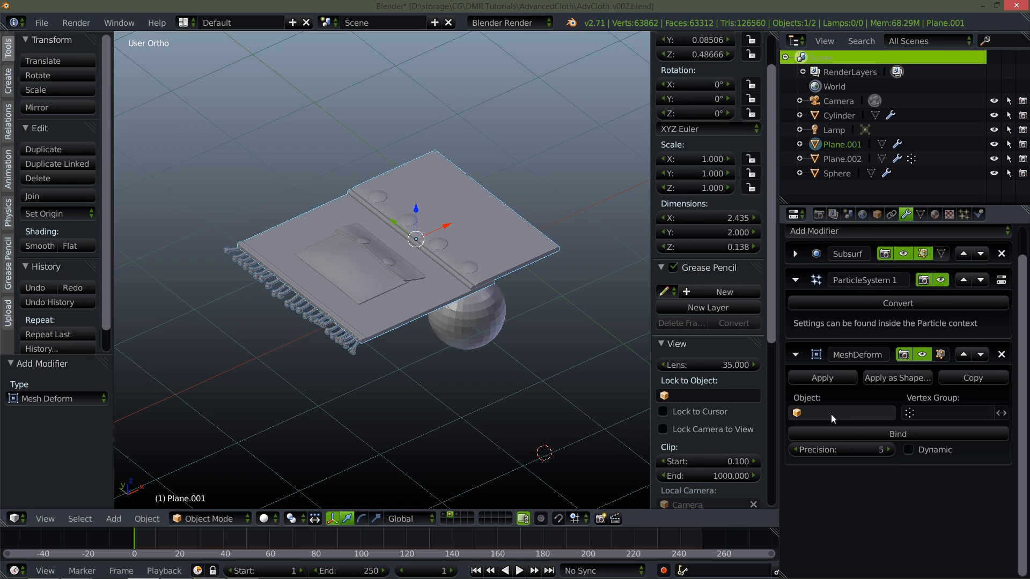
{"action": "left_click", "coordinate": [841, 413]}
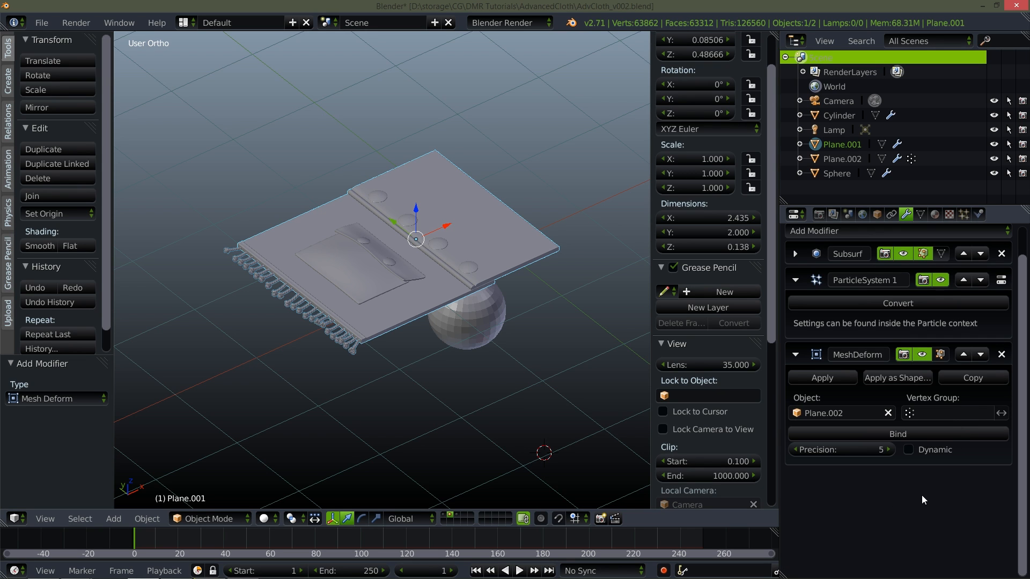
{"action": "mouse_move", "coordinate": [810, 456]}
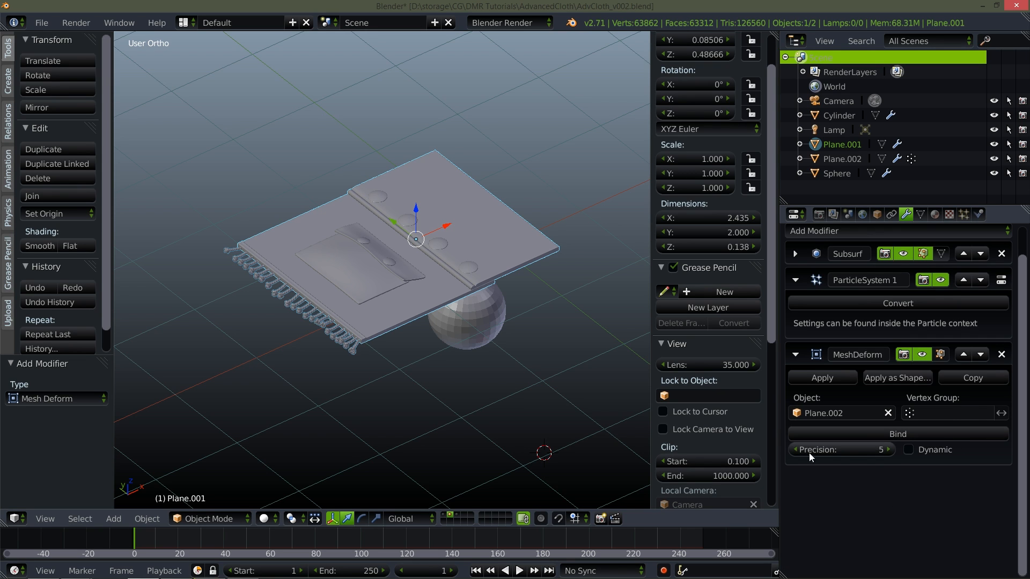
{"action": "mouse_move", "coordinate": [857, 457]}
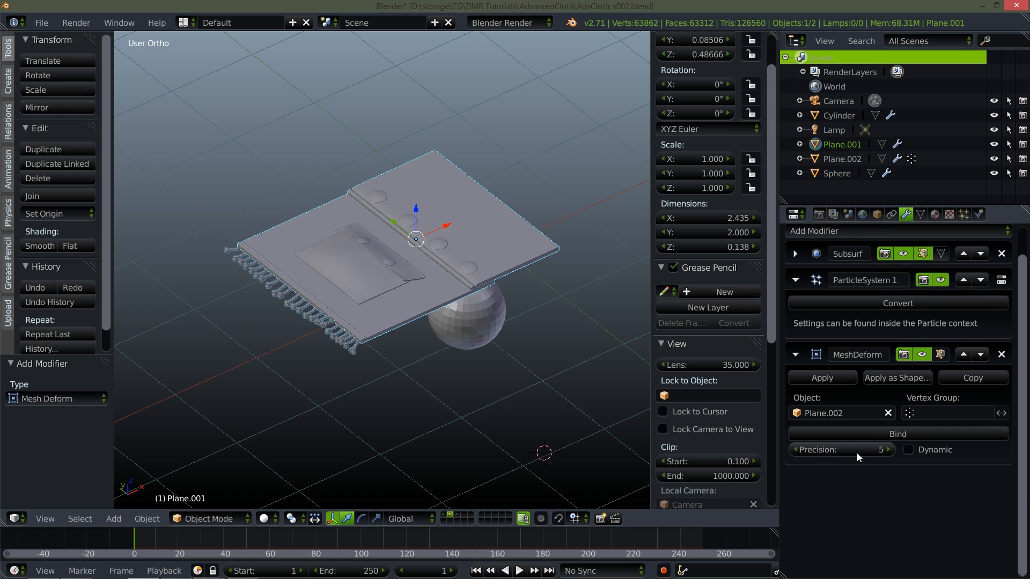
{"action": "mouse_move", "coordinate": [857, 456]}
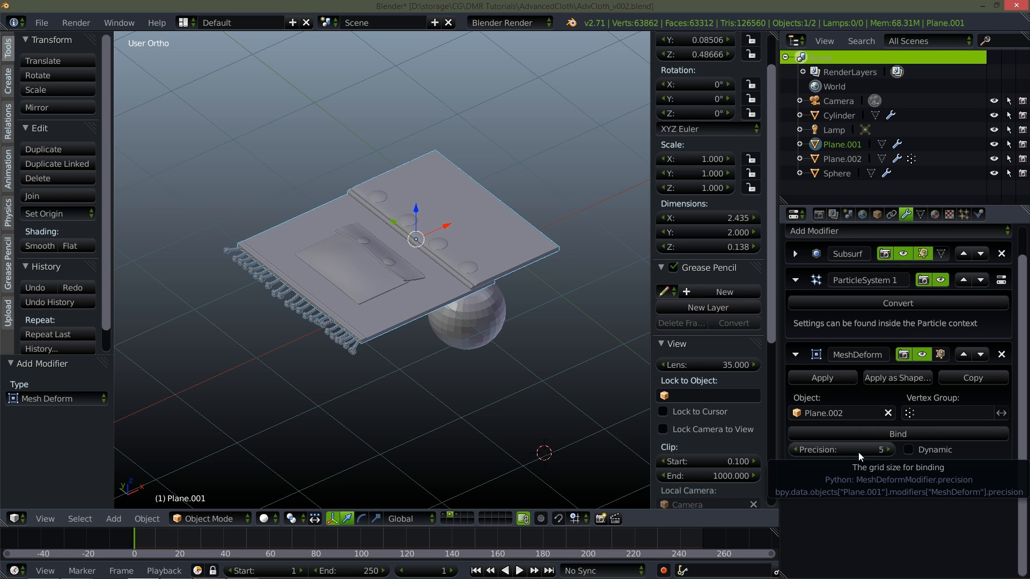
{"action": "mouse_move", "coordinate": [908, 456]}
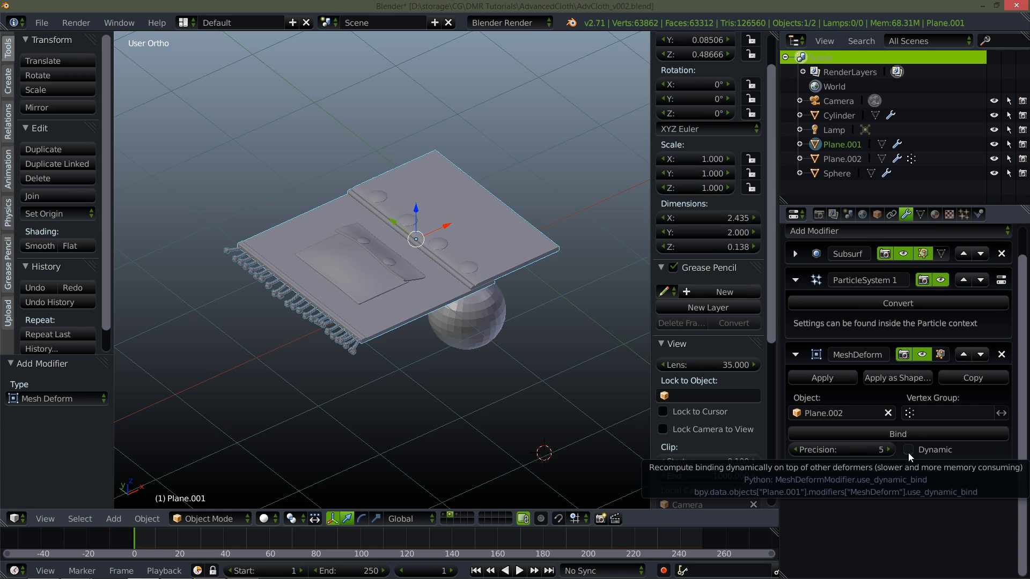
{"action": "mouse_move", "coordinate": [867, 480]}
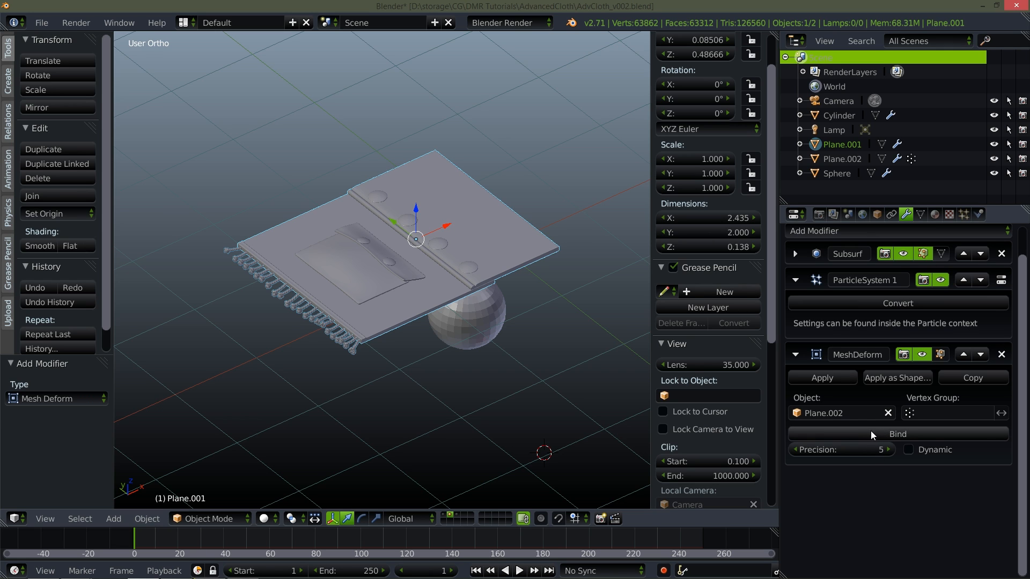
{"action": "mouse_move", "coordinate": [897, 434]}
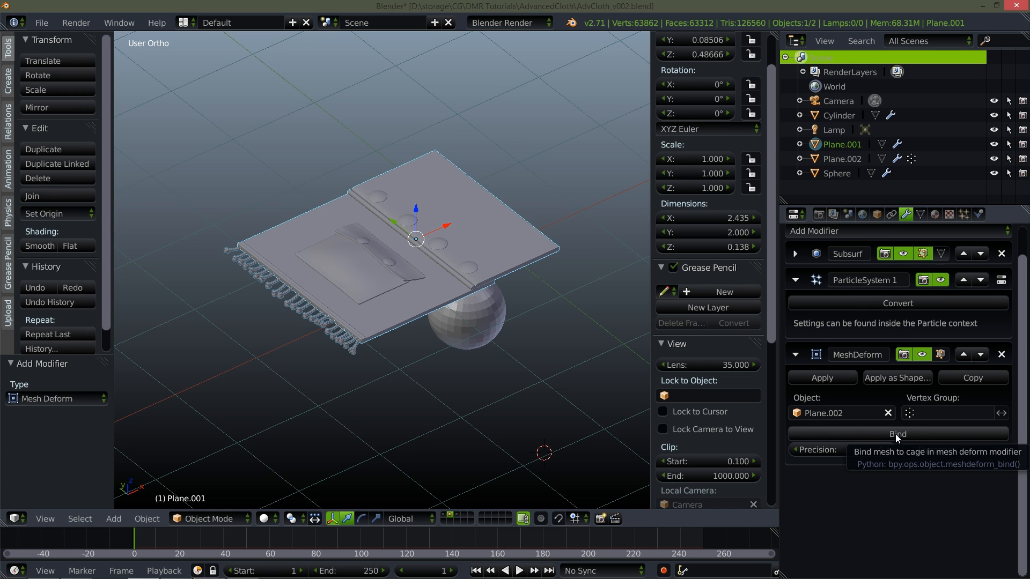
{"action": "mouse_move", "coordinate": [900, 438]}
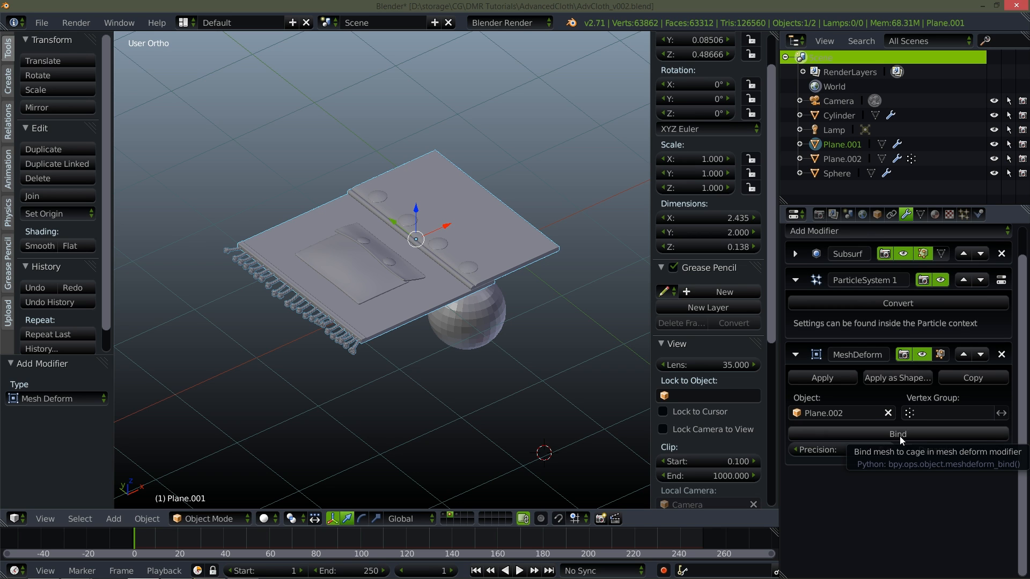
{"action": "mouse_move", "coordinate": [904, 443]}
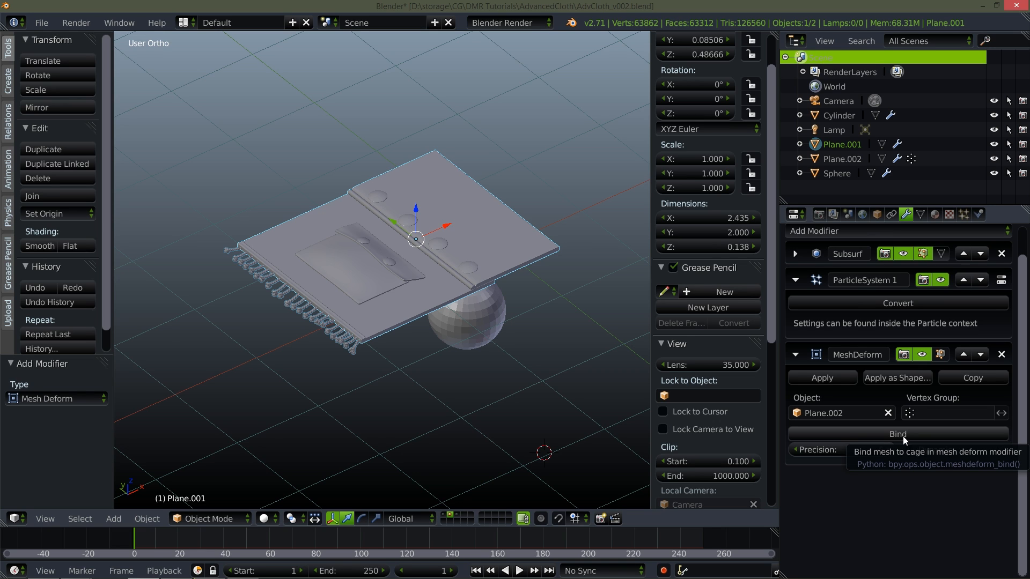
{"action": "left_click", "coordinate": [898, 434]}
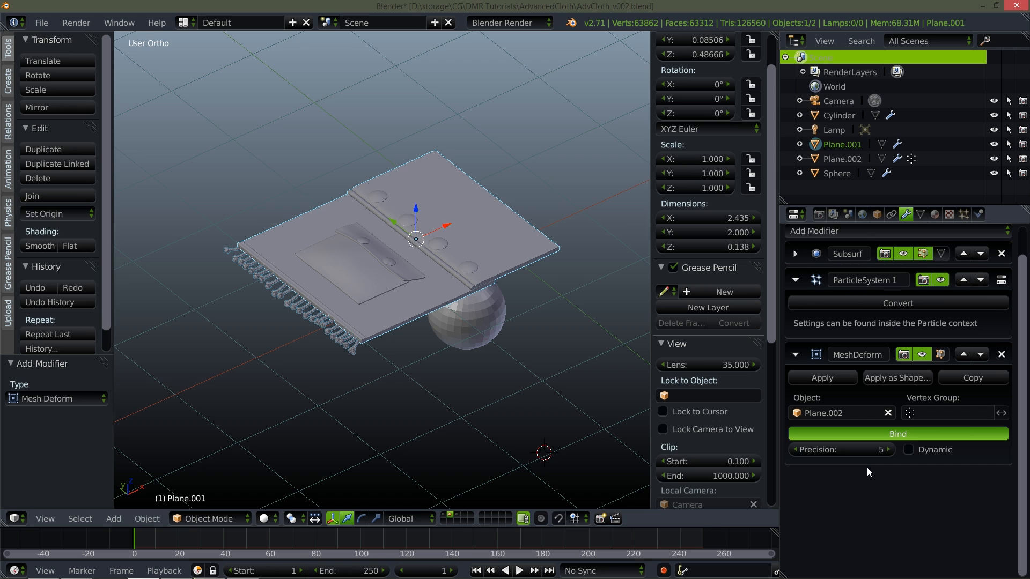
{"action": "mouse_move", "coordinate": [877, 497]}
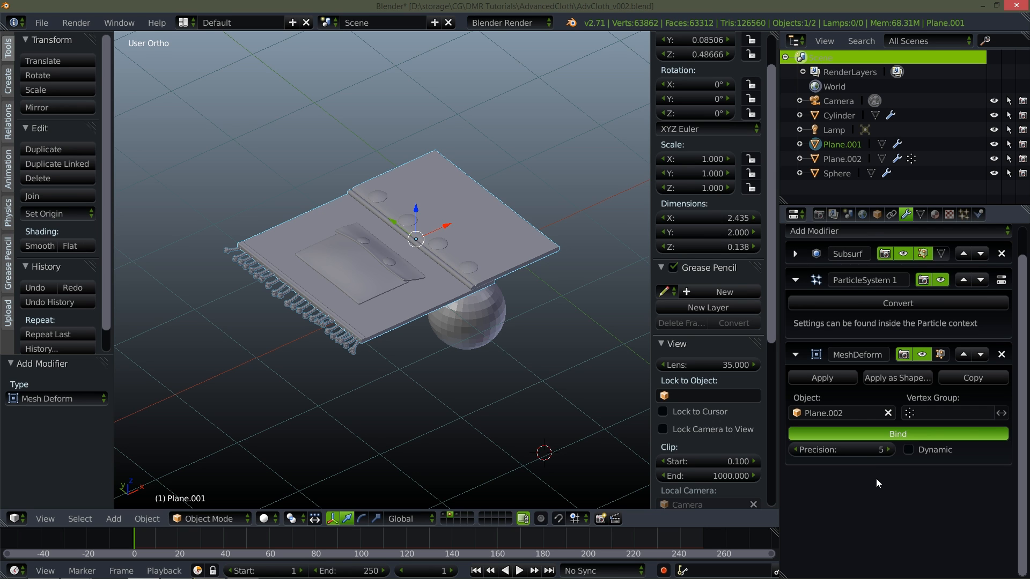
Step: Complete the rug's Mesh Deform bind to Plane.002 and start playback to test it
{"action": "left_click", "coordinate": [897, 434]}
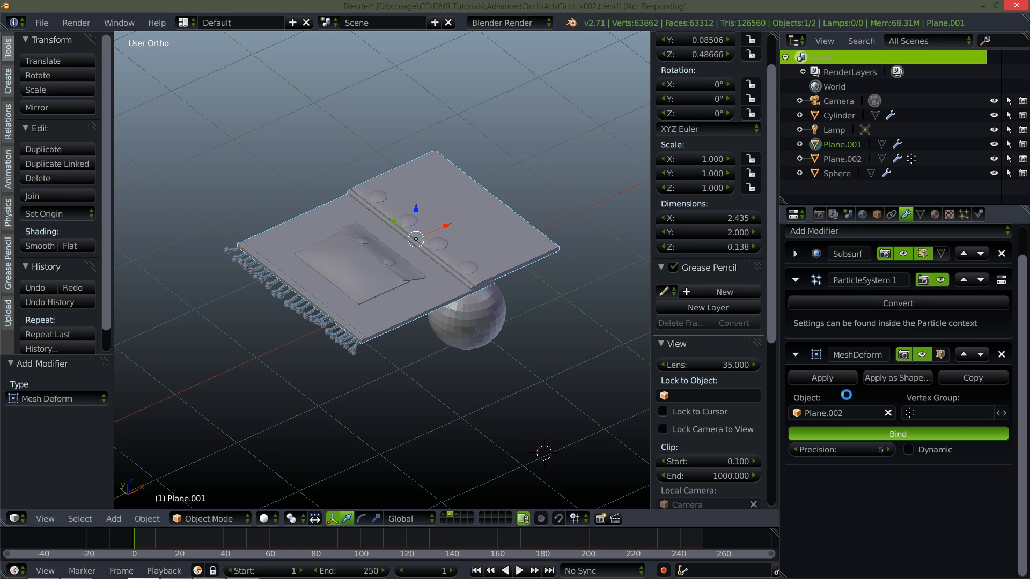
{"action": "mouse_move", "coordinate": [898, 378]}
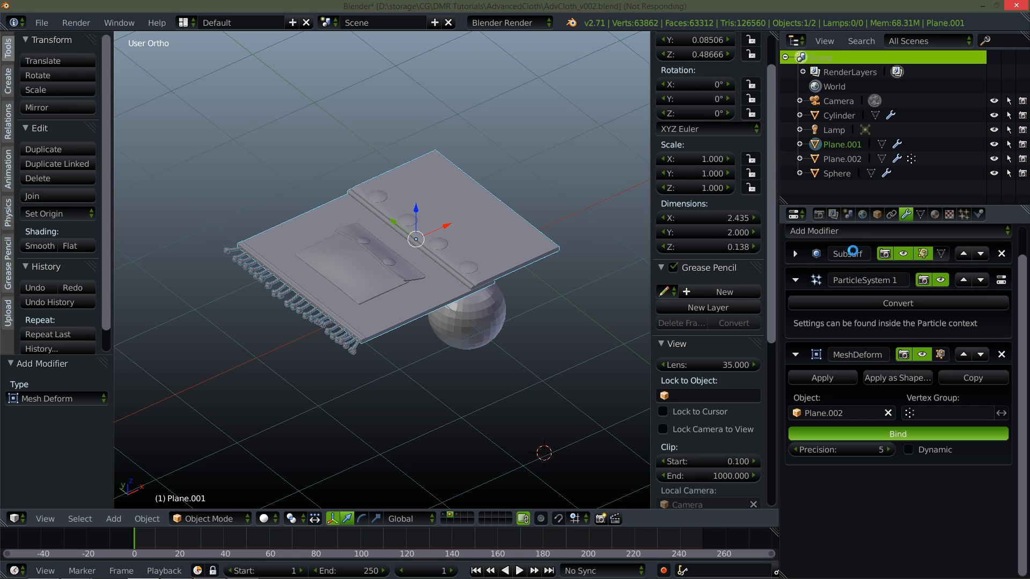
{"action": "left_click", "coordinate": [897, 434]}
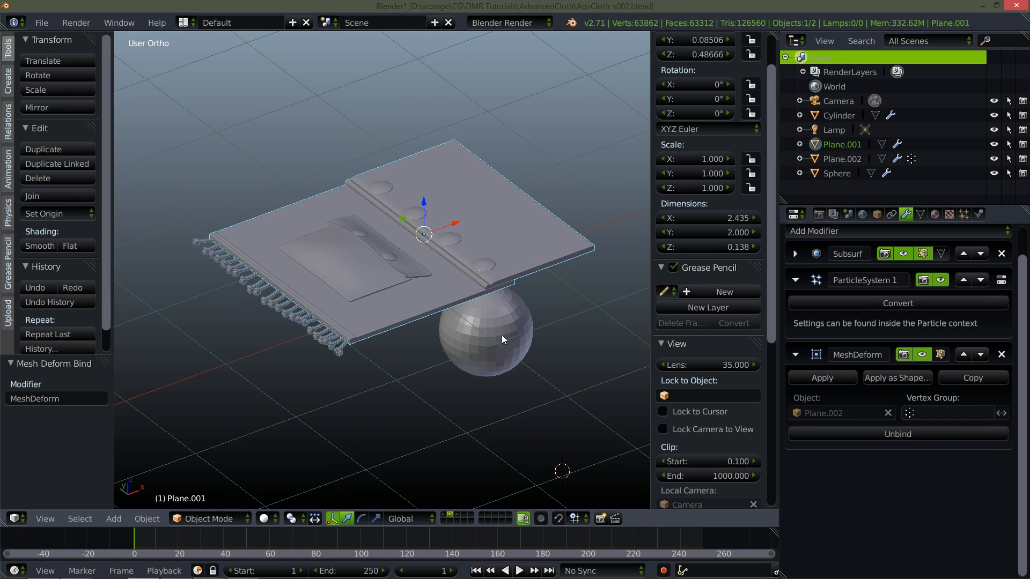
{"action": "left_click", "coordinate": [520, 570]}
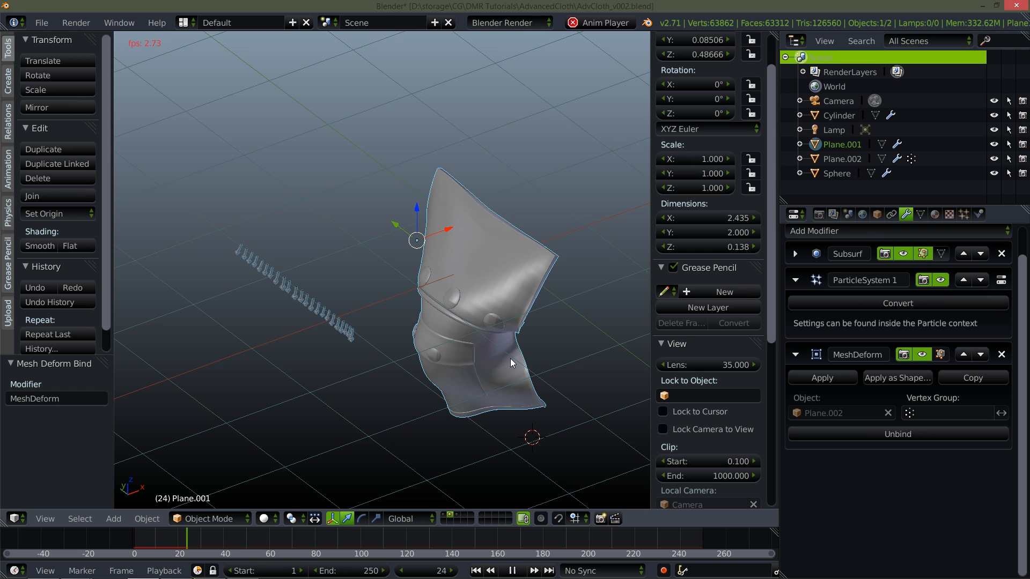
Step: Pause playback at frame 29 and tilt the view around the draped rug
{"action": "left_click", "coordinate": [513, 571]}
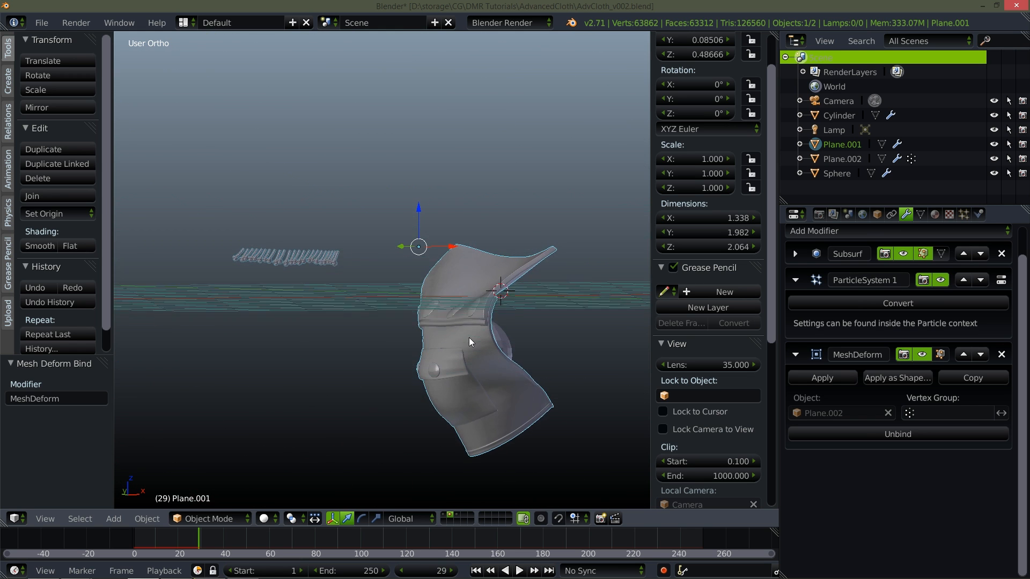
{"action": "left_click_drag", "start_coordinate": [470, 342], "coordinate": [508, 425]}
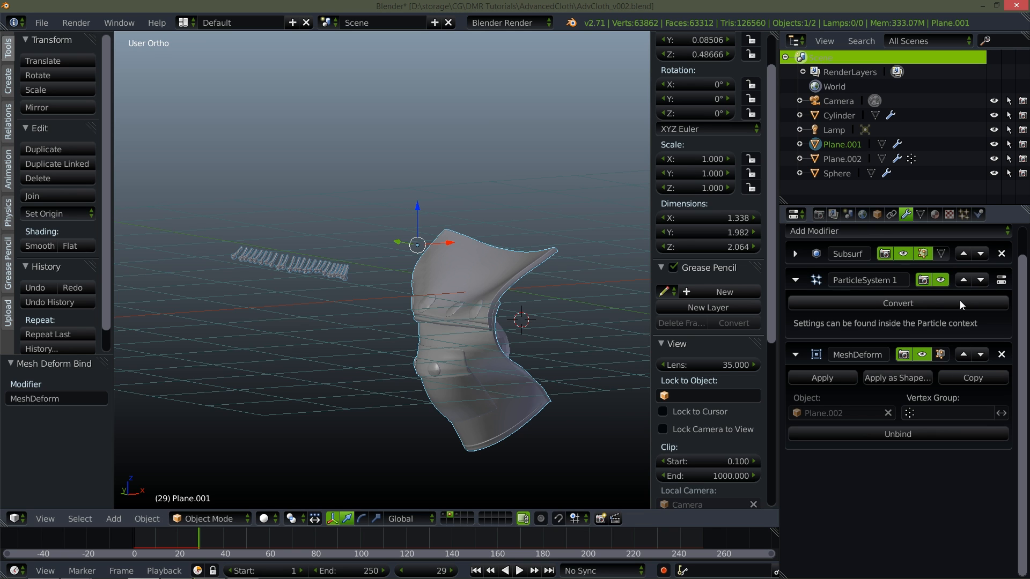
Step: Raise Mesh Deform two slots above Subsurf, then unbind and rebind it to Plane.002
{"action": "left_click", "coordinate": [963, 280]}
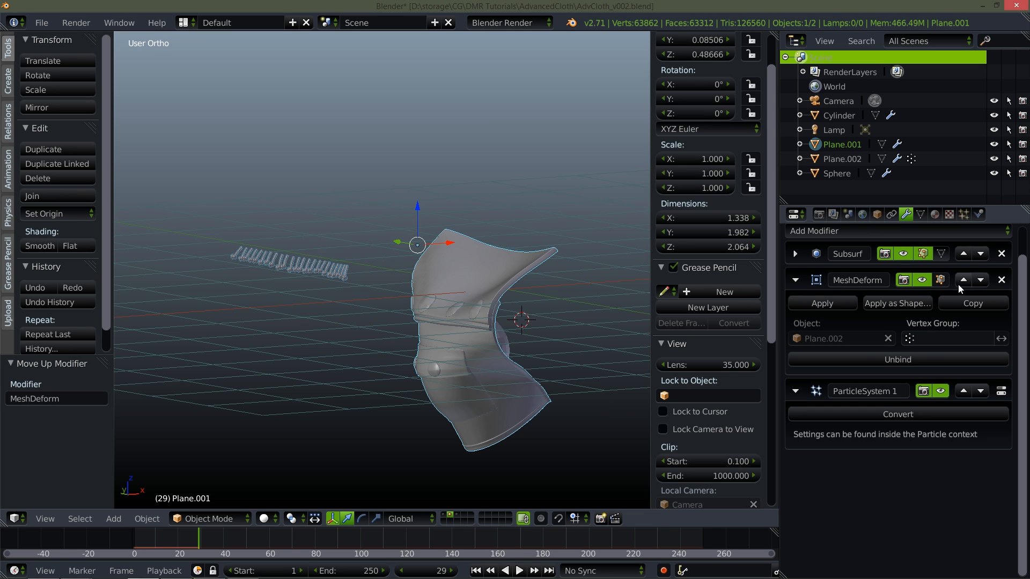
{"action": "left_click", "coordinate": [962, 279]}
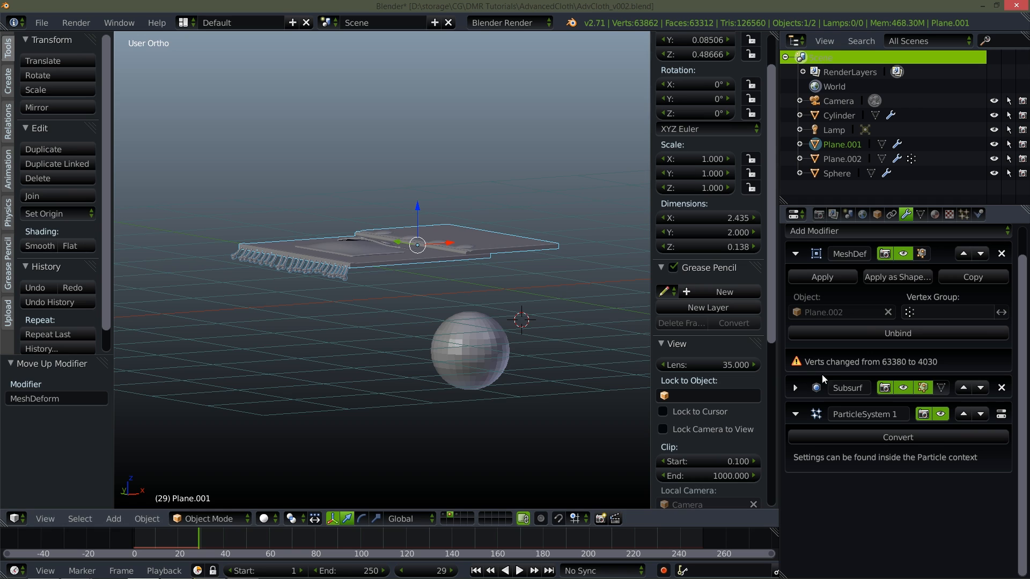
{"action": "mouse_move", "coordinate": [884, 370]}
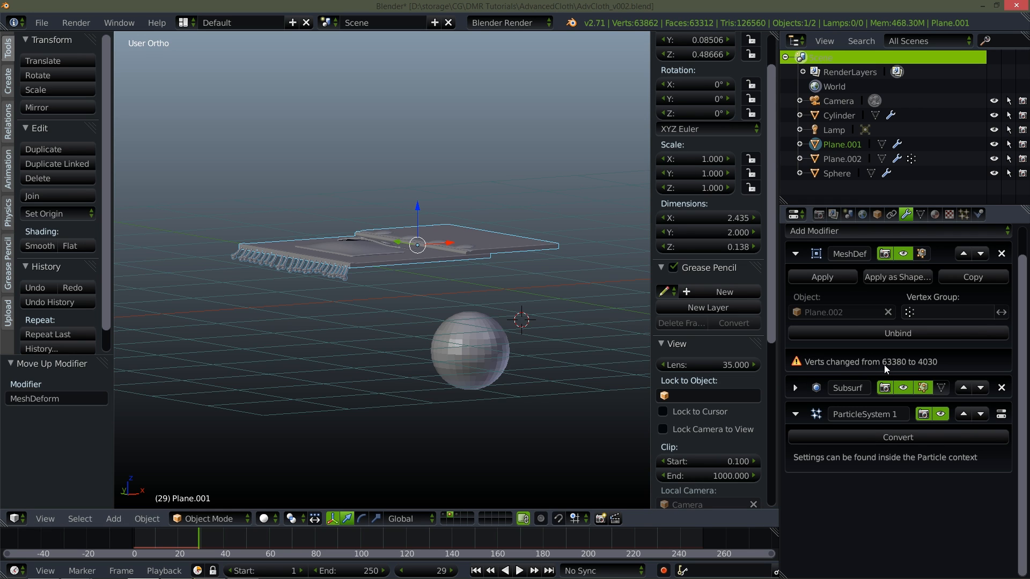
{"action": "mouse_move", "coordinate": [896, 369]}
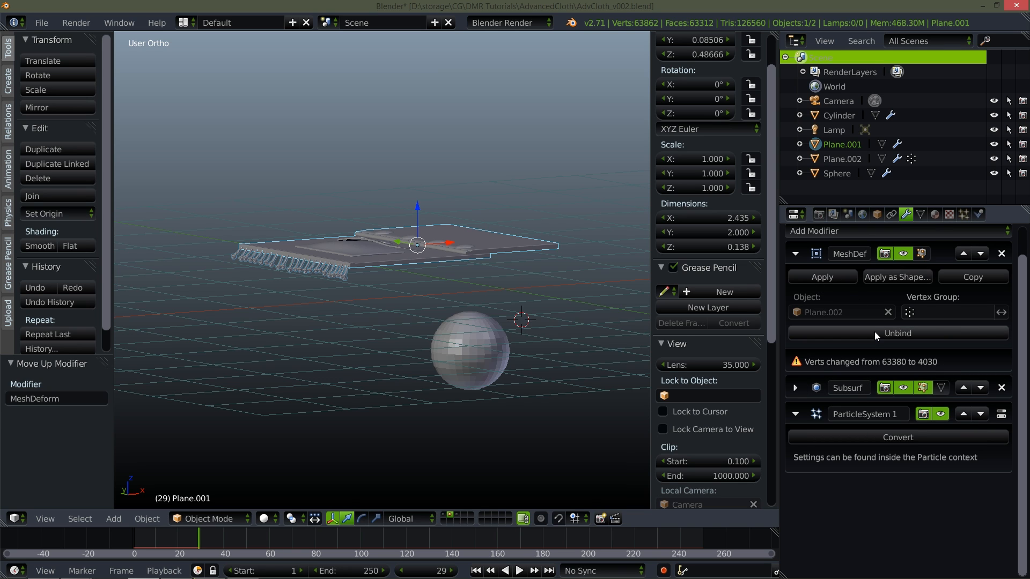
{"action": "left_click", "coordinate": [897, 333]}
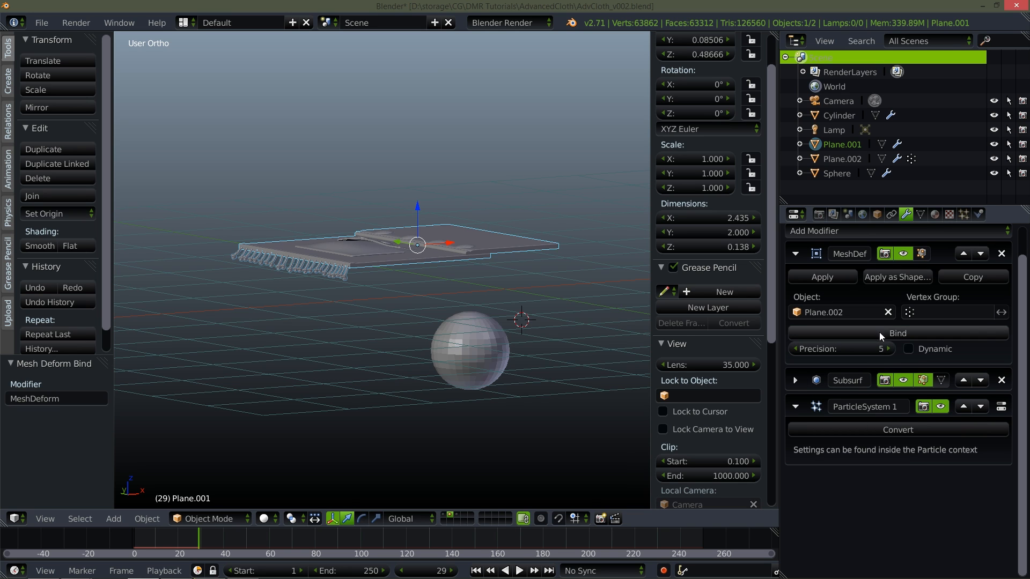
{"action": "left_click", "coordinate": [897, 333]}
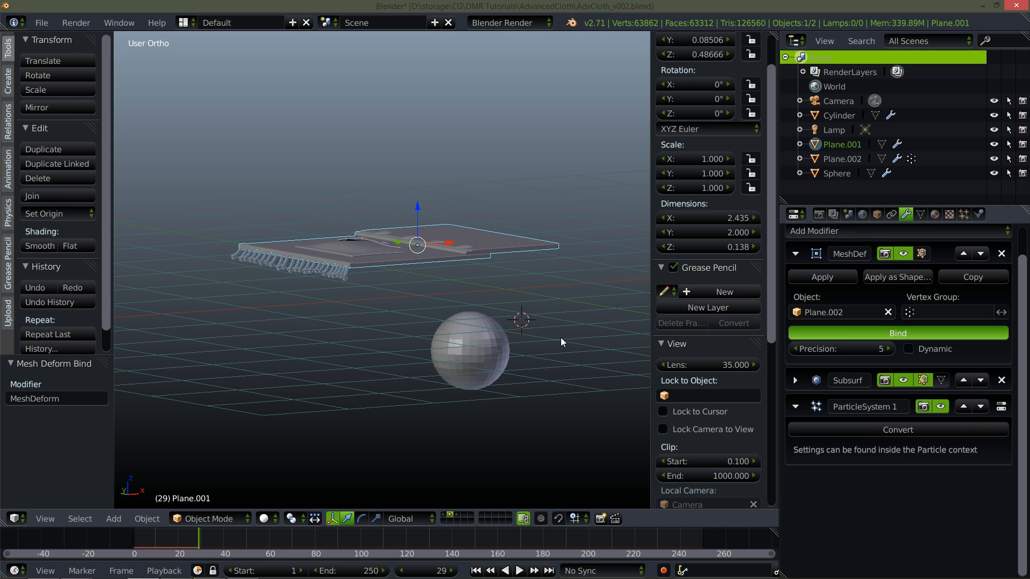
{"action": "mouse_move", "coordinate": [568, 342]}
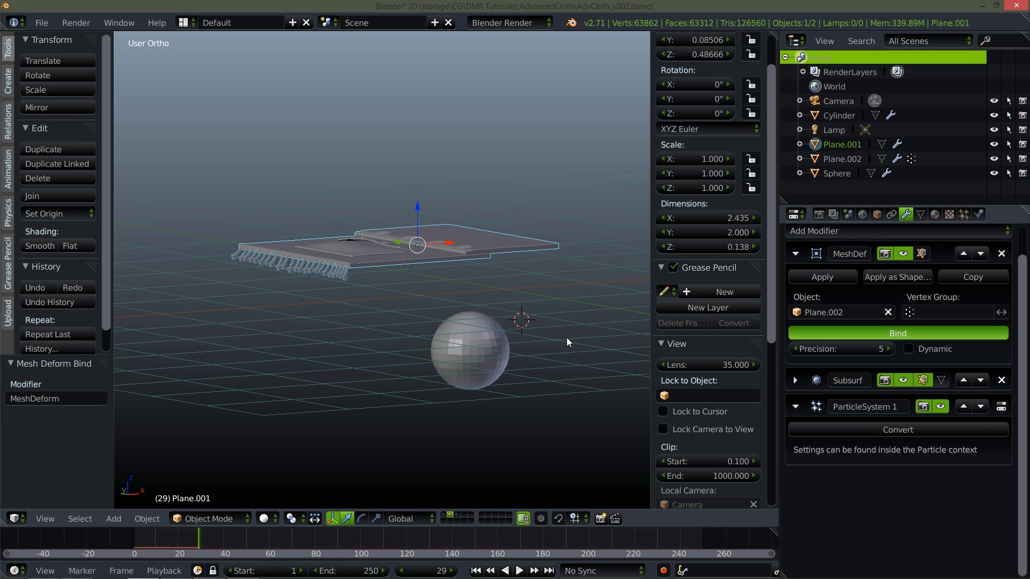
{"action": "left_click", "coordinate": [897, 333]}
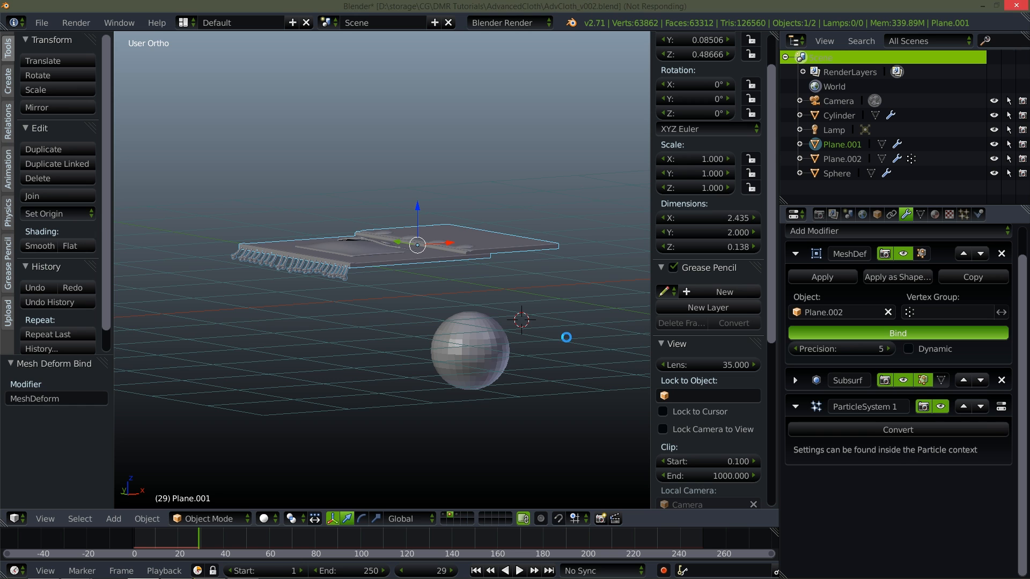
{"action": "left_click", "coordinate": [898, 333]}
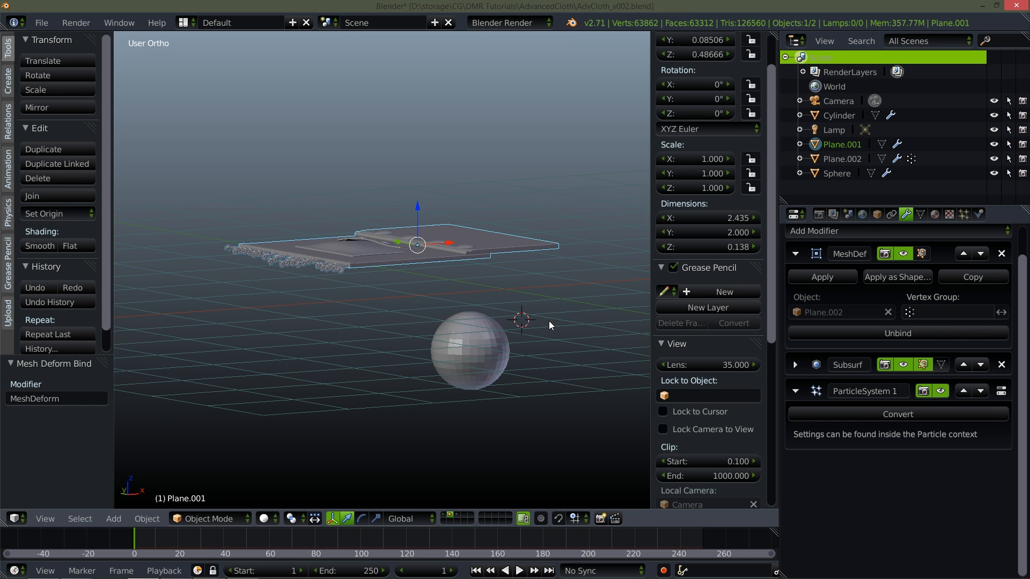
{"action": "left_click_drag", "start_coordinate": [518, 322], "coordinate": [506, 332]}
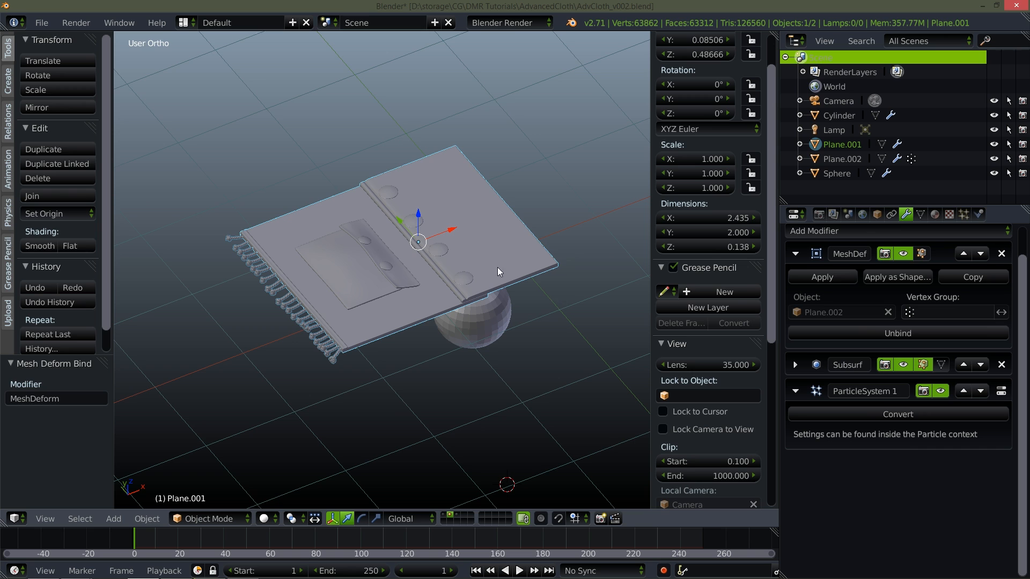
Step: Set the Subsurf View subdivisions to 1 and play the tasselled rug draping
{"action": "left_click", "coordinate": [795, 365]}
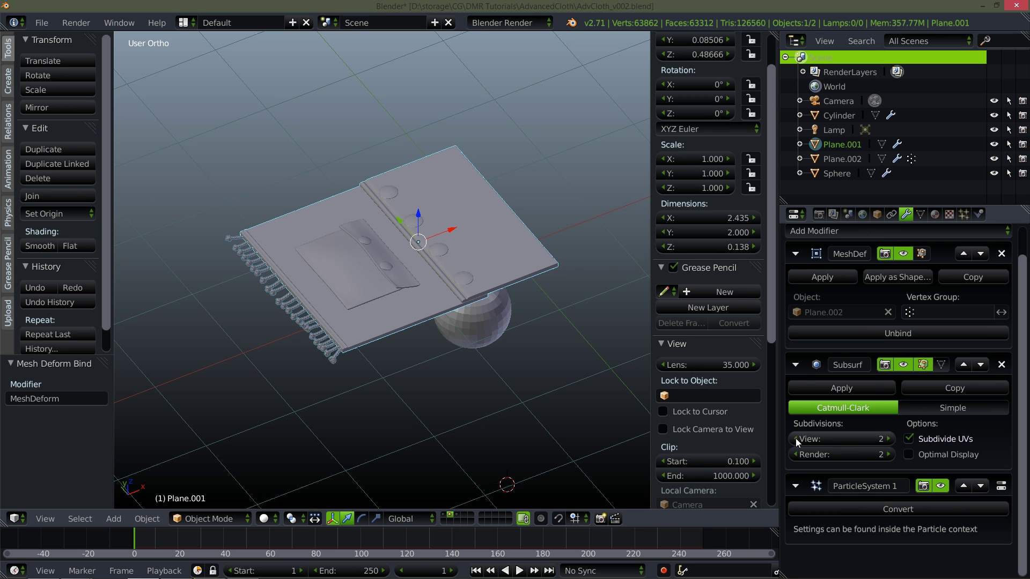
{"action": "left_click", "coordinate": [796, 439]}
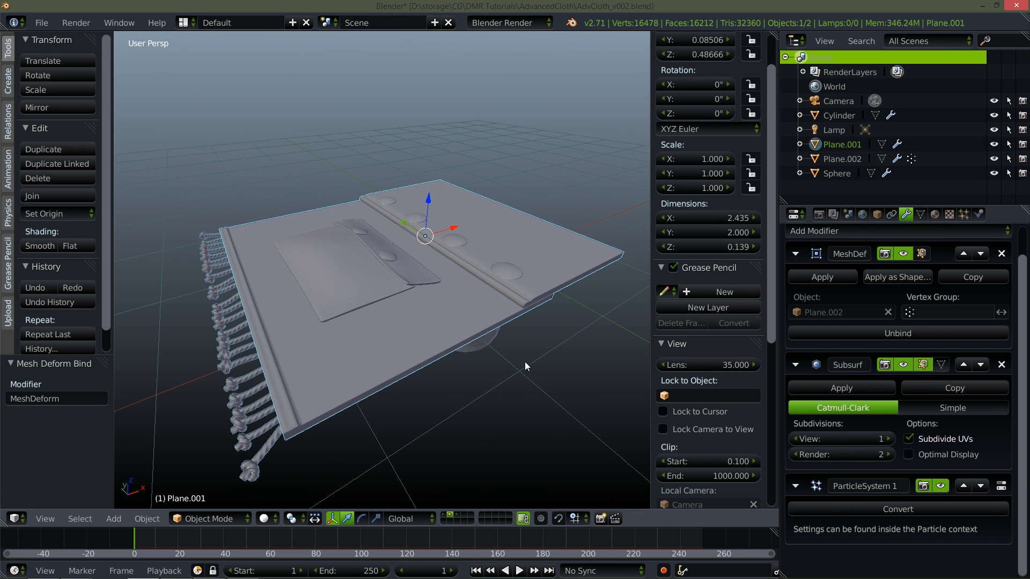
{"action": "left_click", "coordinate": [518, 570]}
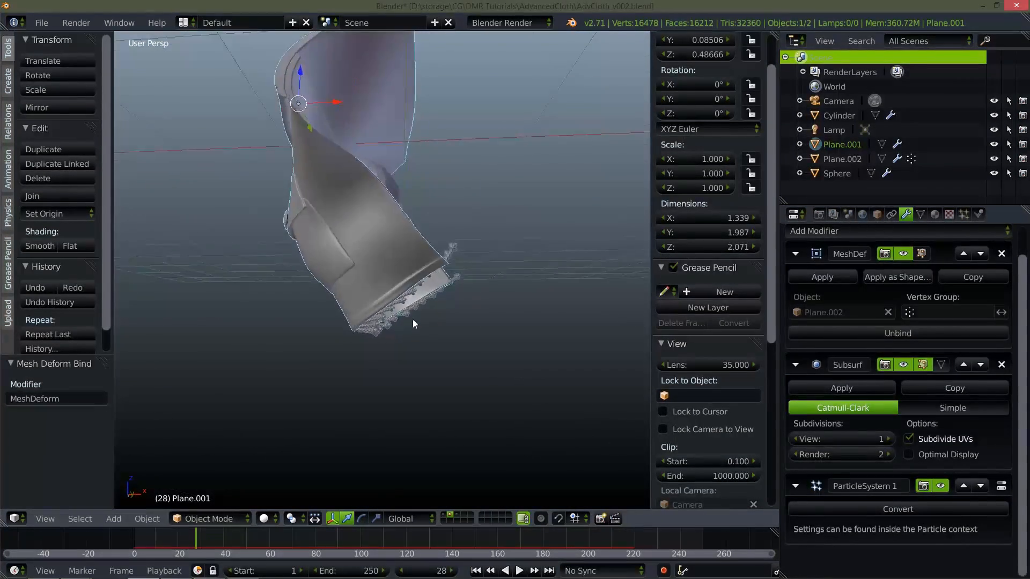
Step: Stop playback and switch back to the layer holding the rug and sphere
{"action": "left_click", "coordinate": [477, 570]}
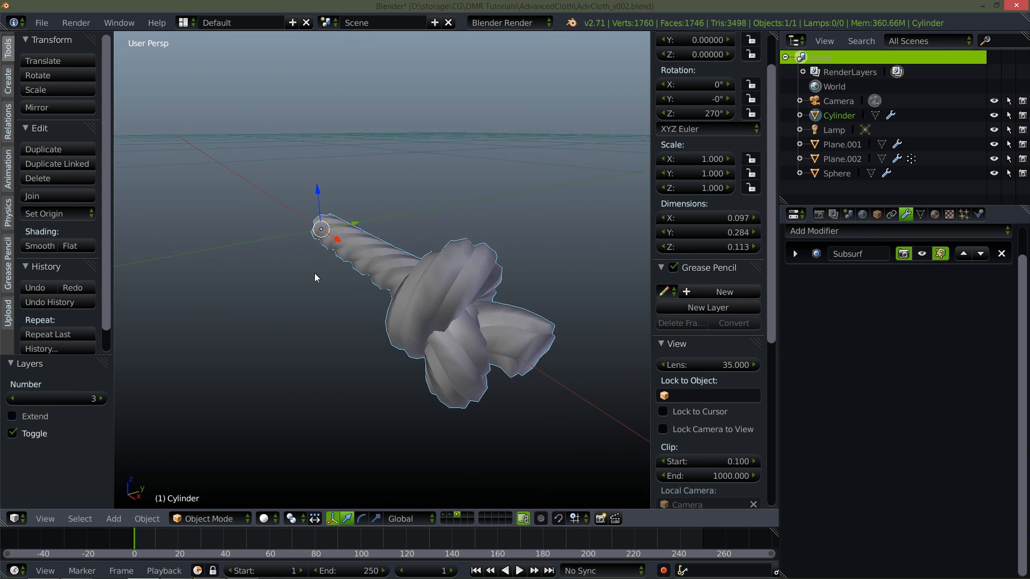
{"action": "key", "text": "Tab"}
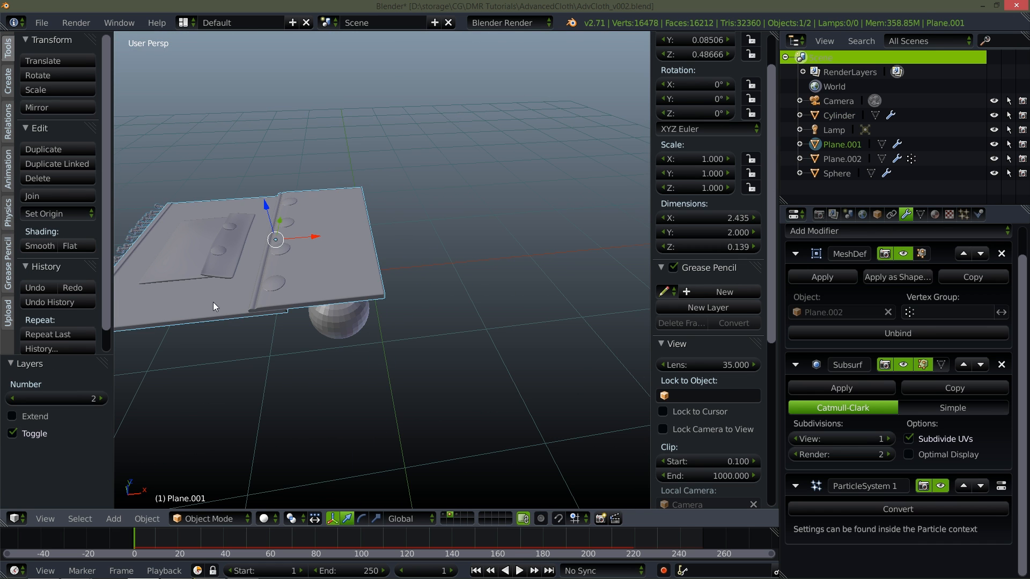
Step: Add a Hair particle system with Number 0, rendering Cylinder as the dupli object
{"action": "left_click_drag", "start_coordinate": [213, 305], "coordinate": [470, 319]}
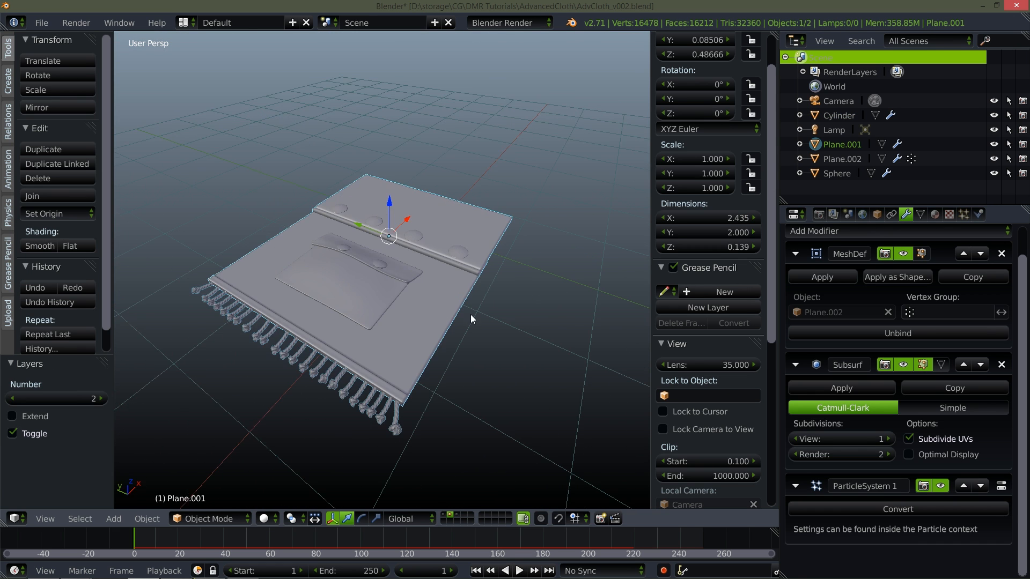
{"action": "left_click", "coordinate": [963, 214]}
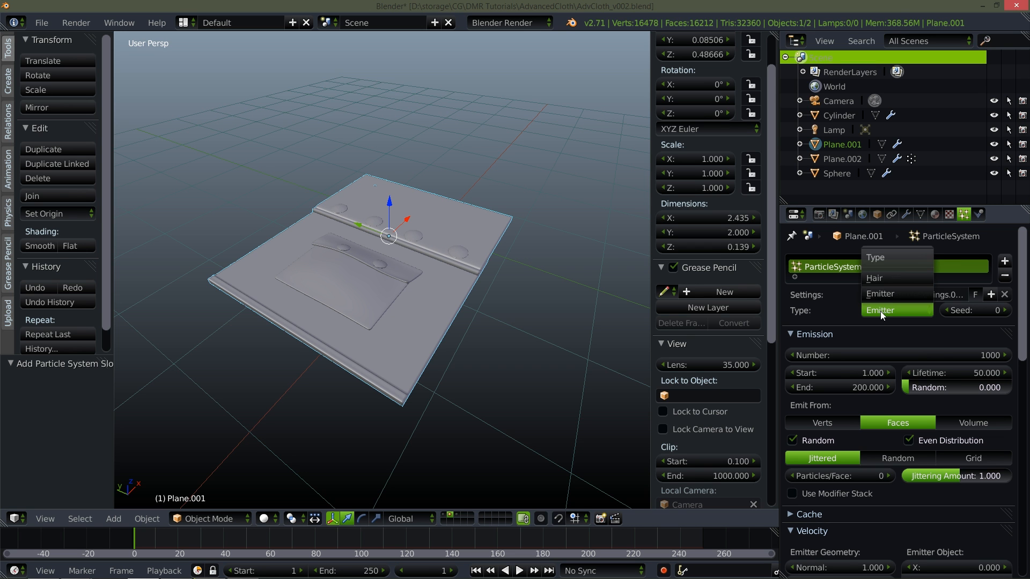
{"action": "left_click", "coordinate": [874, 278]}
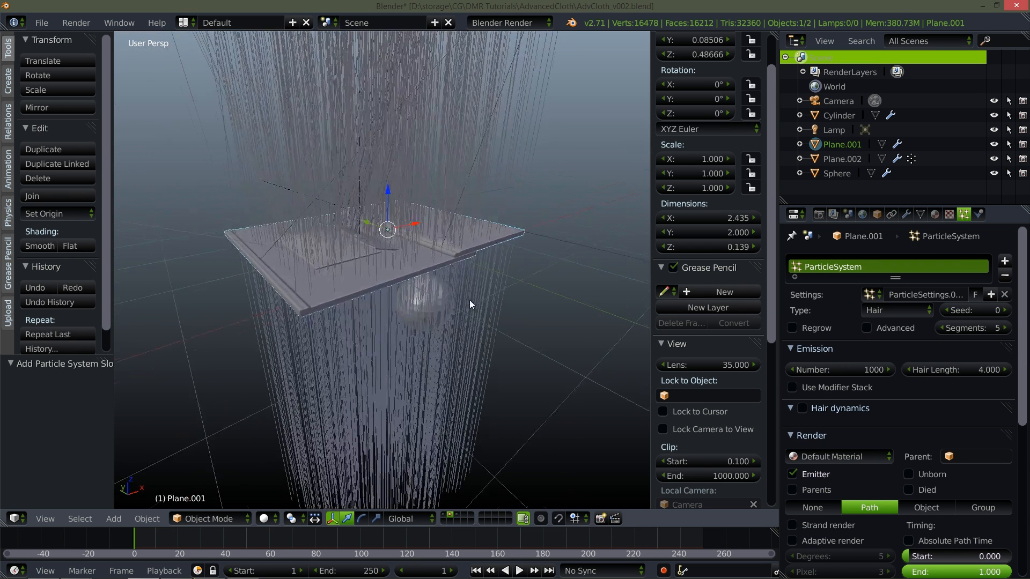
{"action": "left_click", "coordinate": [839, 370]}
{"action": "type", "text": "0"}
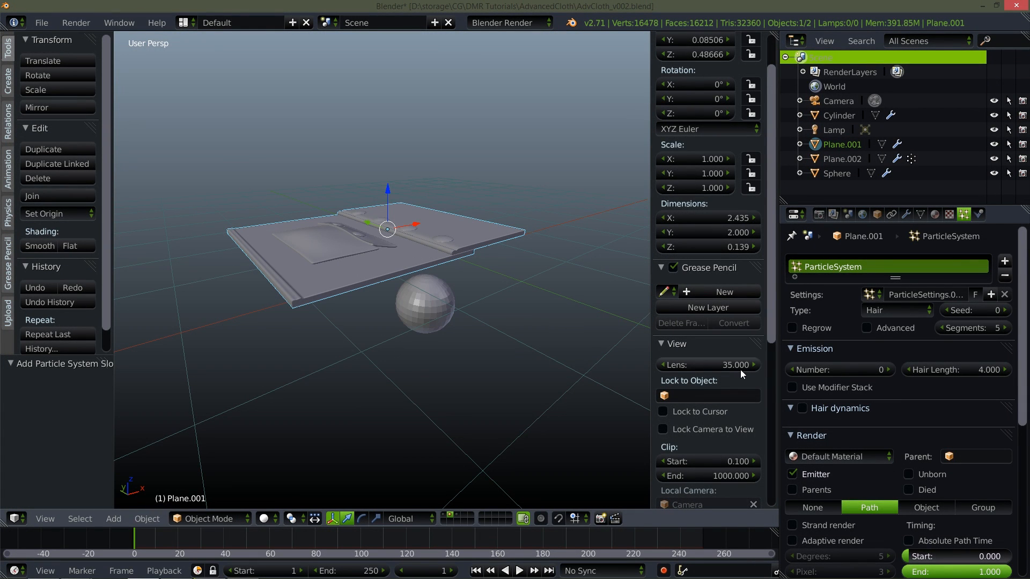
{"action": "scroll", "scroll_direction": "down", "scroll_amount": 3}
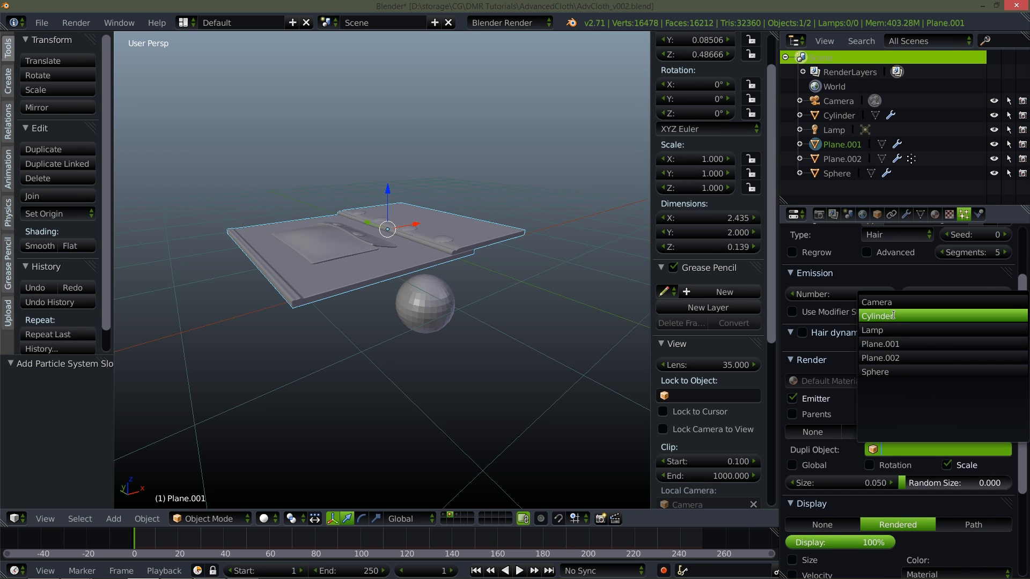
{"action": "left_click", "coordinate": [879, 316]}
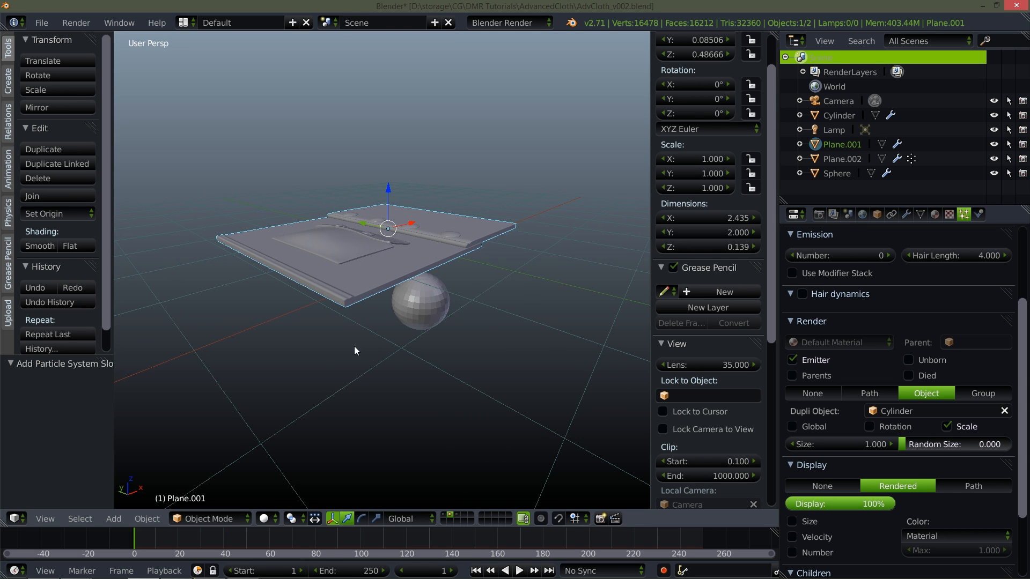
Step: Hide the rug's modifiers in the viewport, enter Particle Edit, and choose the Add brush
{"action": "left_click", "coordinate": [905, 214]}
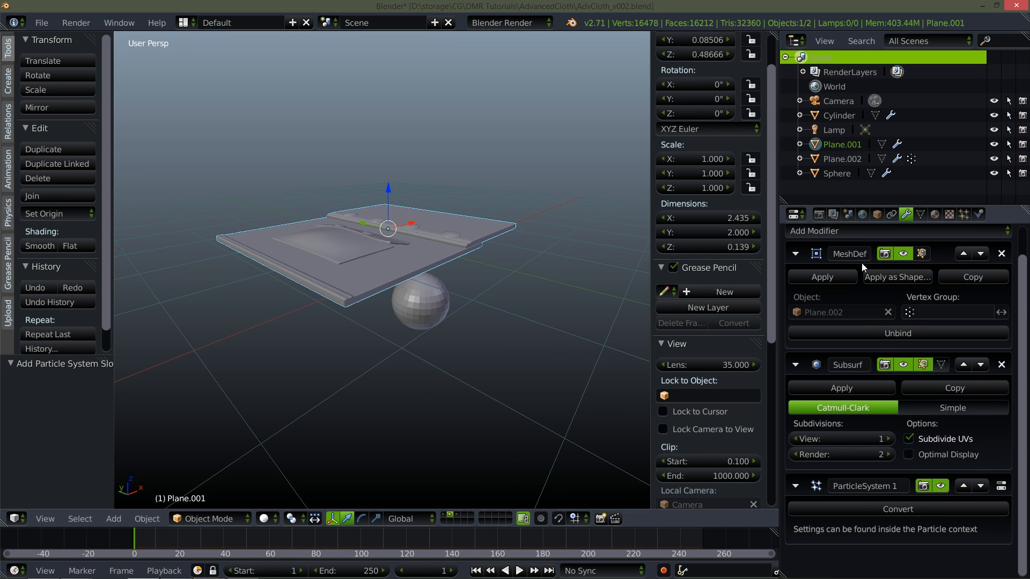
{"action": "left_click", "coordinate": [209, 519]}
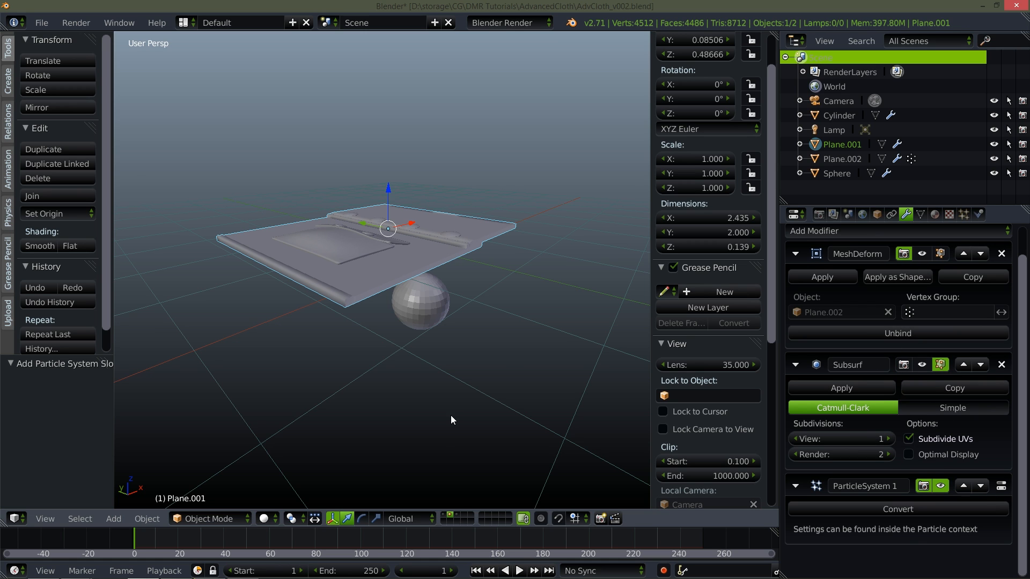
{"action": "left_click", "coordinate": [209, 518]}
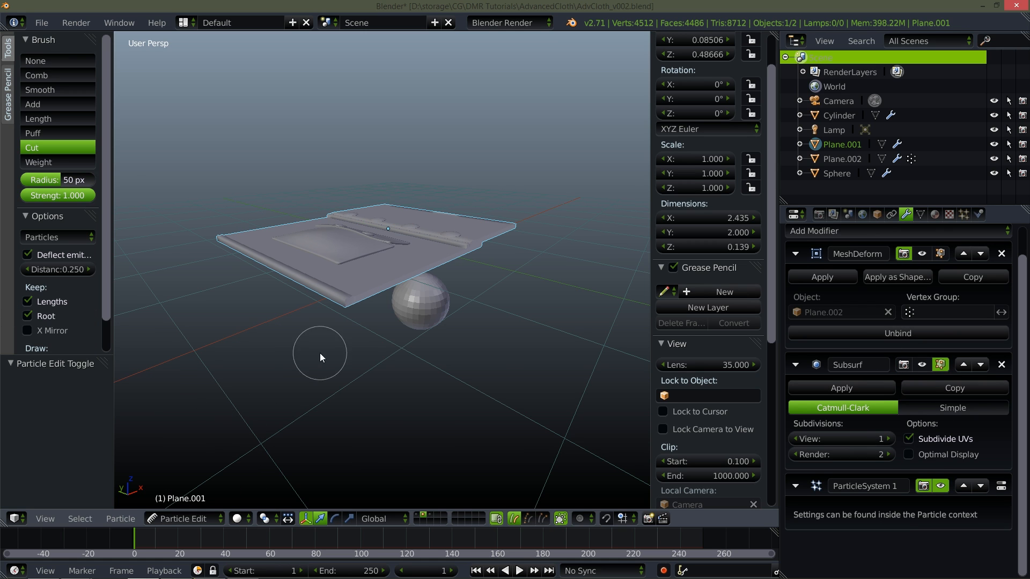
{"action": "left_click", "coordinate": [57, 104]}
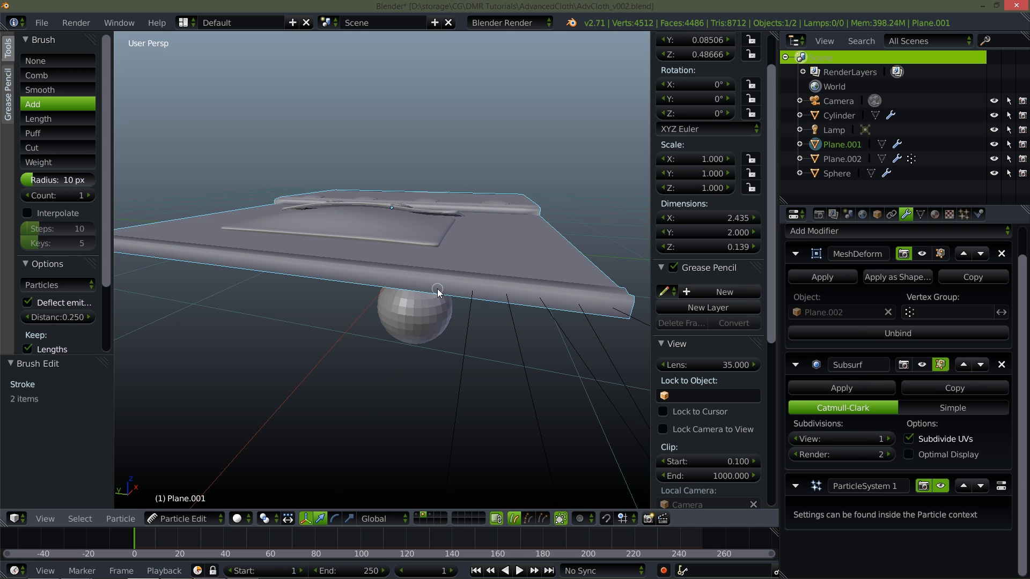
{"action": "mouse_move", "coordinate": [351, 282]}
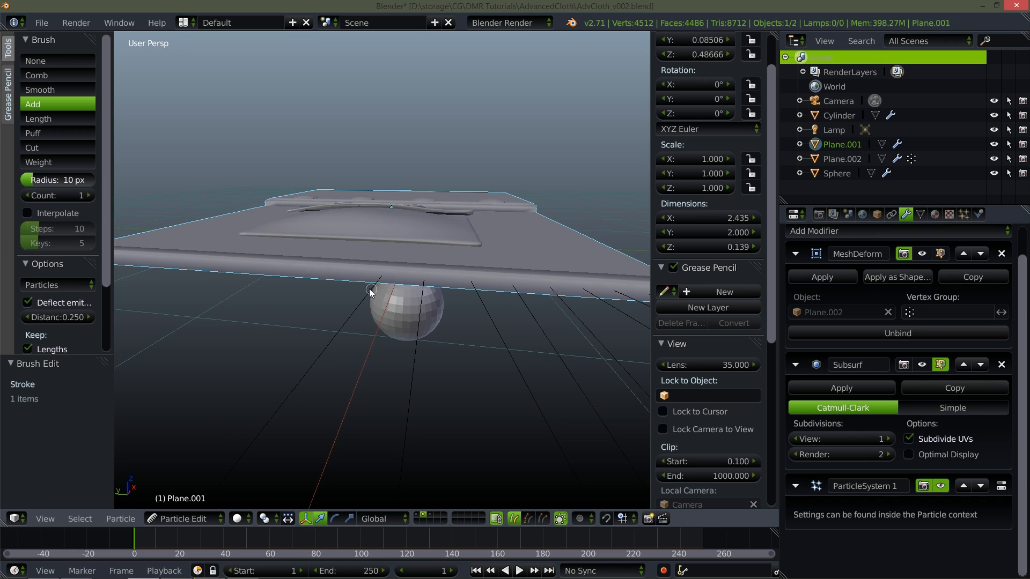
{"action": "mouse_move", "coordinate": [253, 270]}
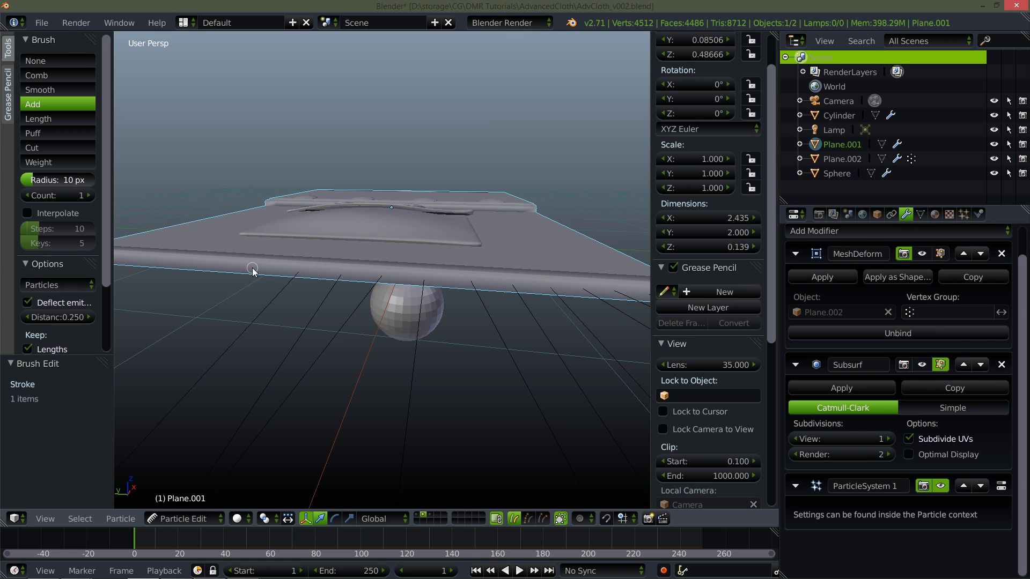
{"action": "mouse_move", "coordinate": [168, 262]}
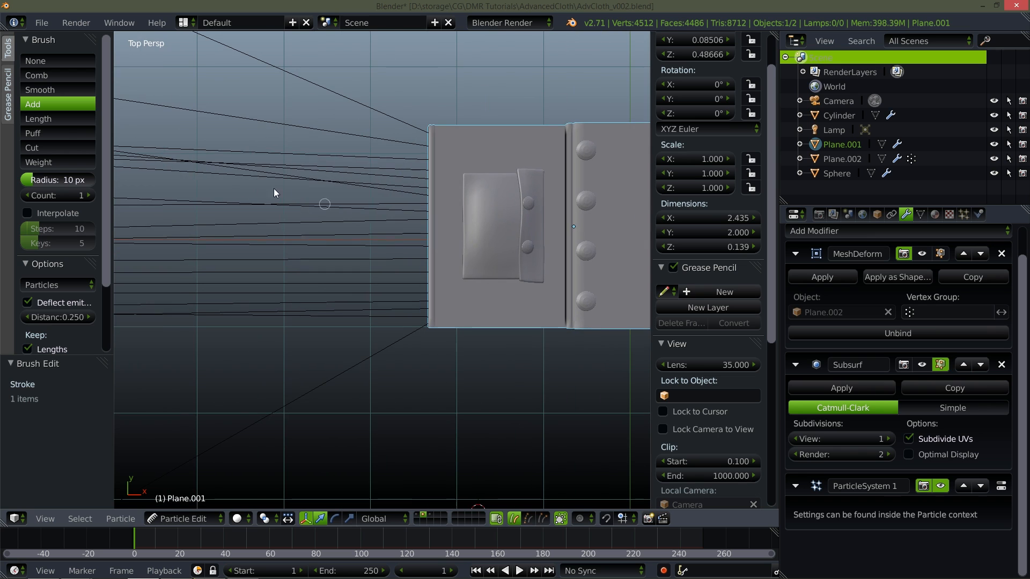
Step: Toggle Edit Mode, then return to Object Mode to see the Cylinder tassels along the edge
{"action": "left_click", "coordinate": [32, 147]}
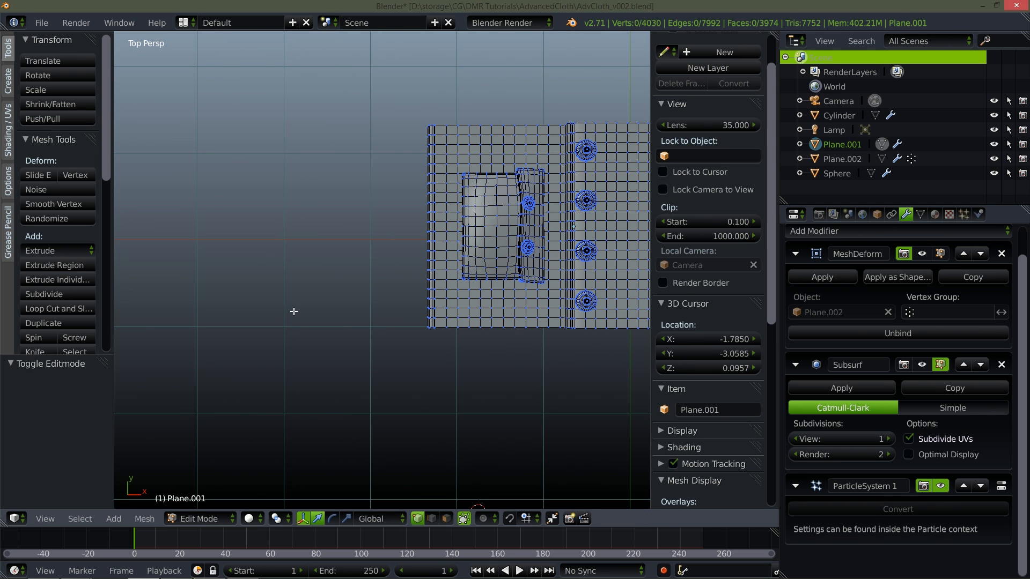
{"action": "left_click", "coordinate": [199, 519]}
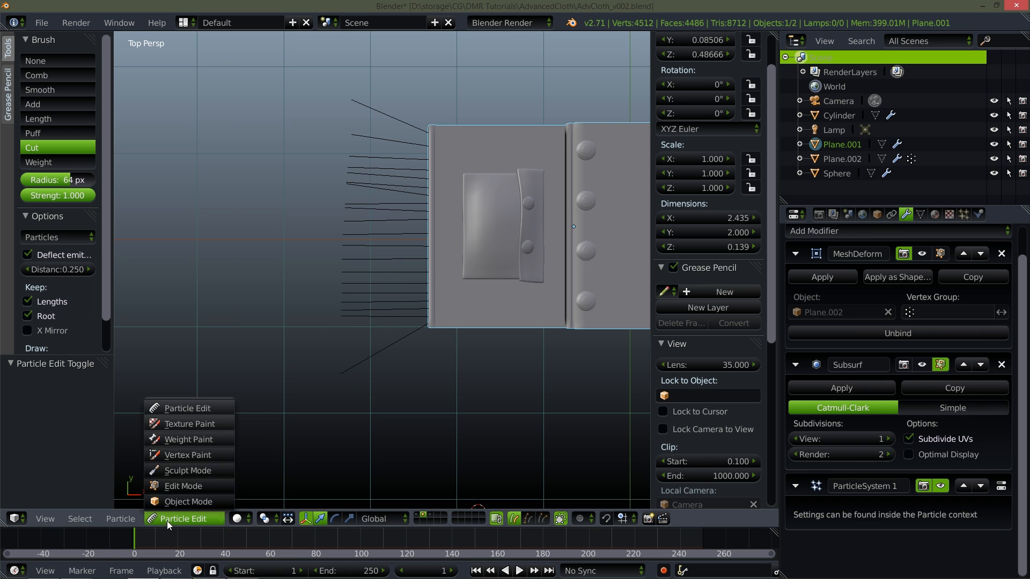
{"action": "left_click", "coordinate": [188, 501]}
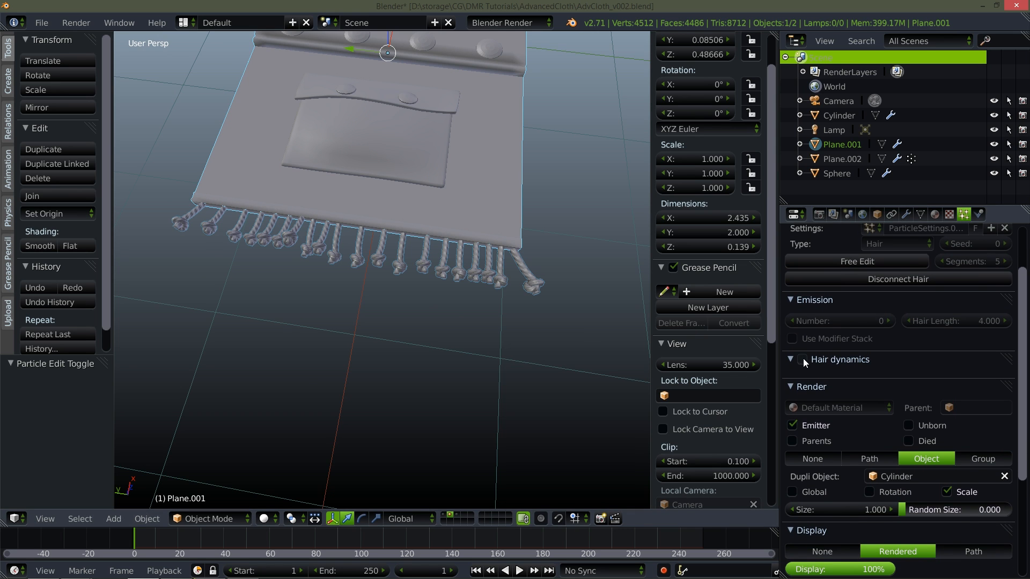
Step: Enable Hair dynamics, re-enable Mesh Deform viewport display, and play the rug draping
{"action": "left_click", "coordinate": [802, 359]}
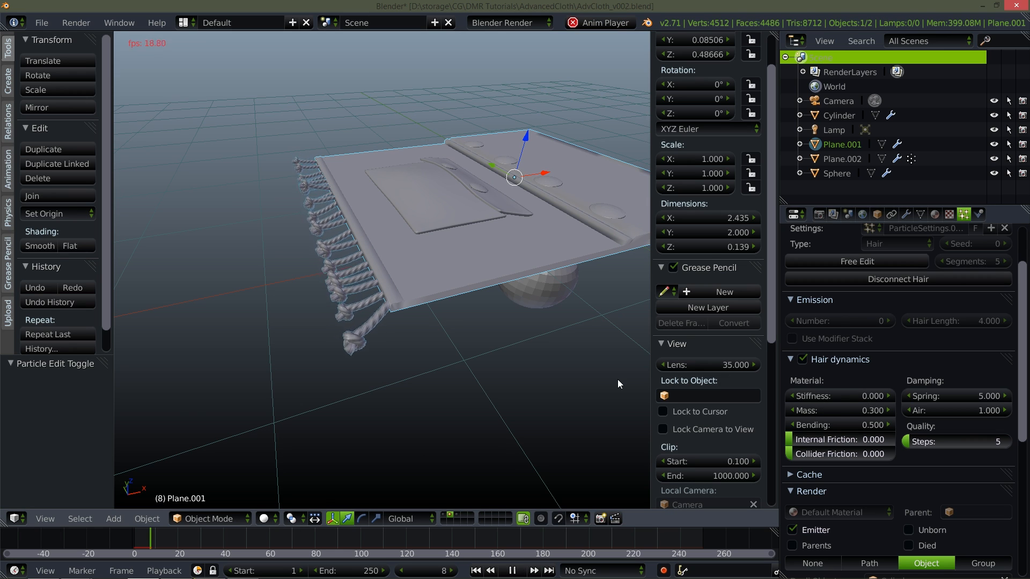
{"action": "left_click", "coordinate": [513, 570]}
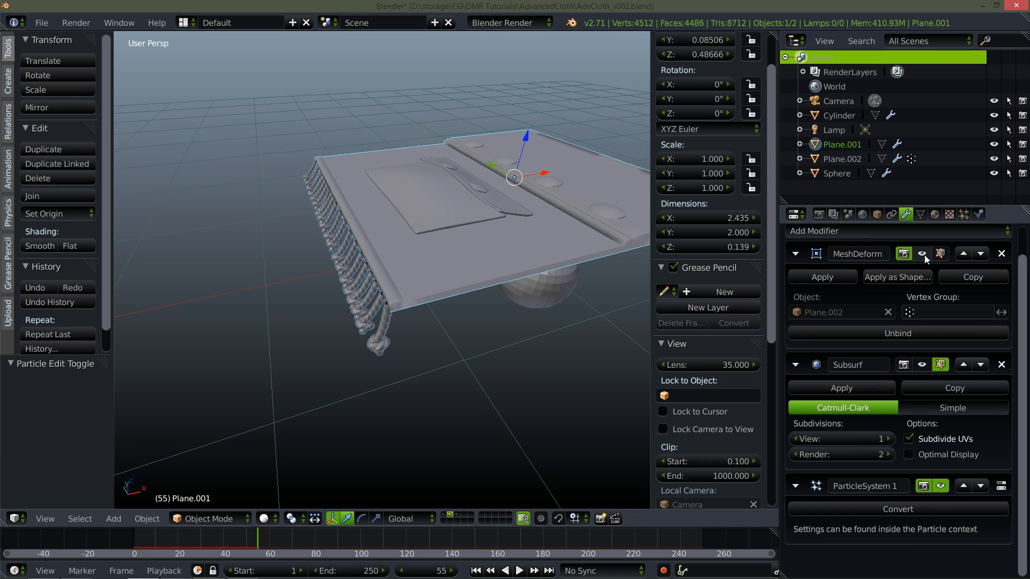
{"action": "left_click", "coordinate": [903, 365]}
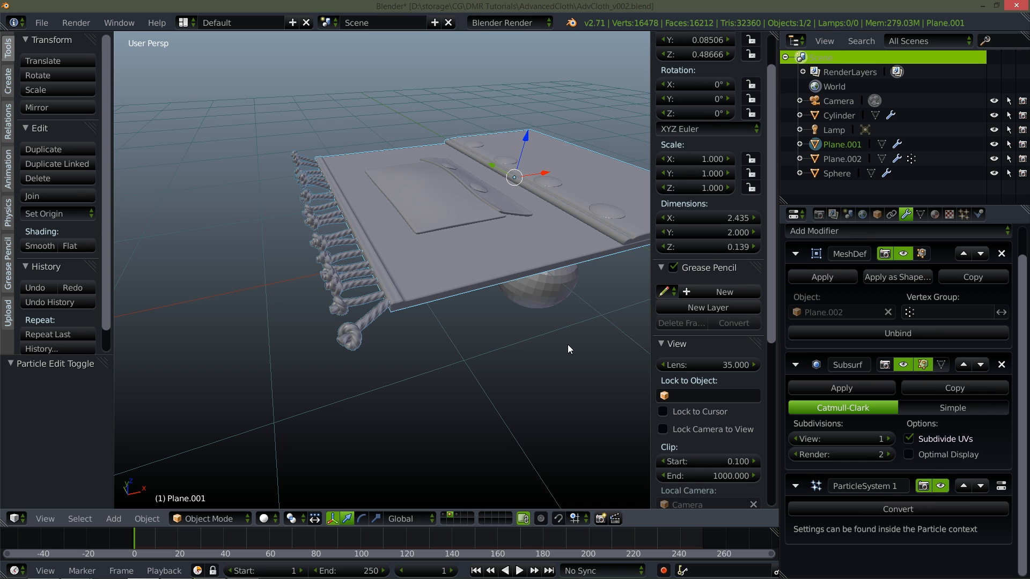
{"action": "left_click", "coordinate": [521, 570]}
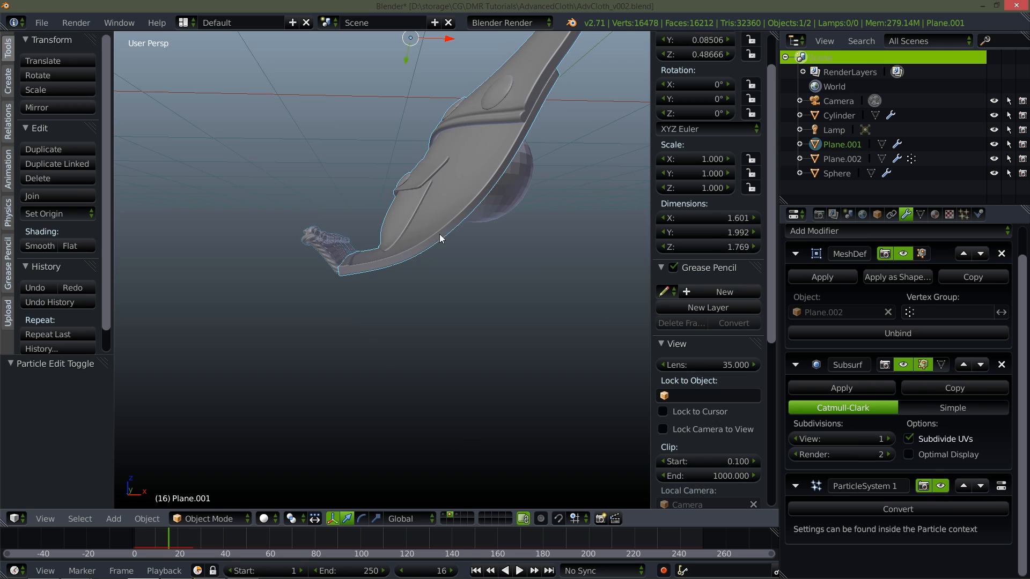
Step: Set hair stiffness to 0.5, then rewind and replay the rug falling over the sphere
{"action": "left_click", "coordinate": [963, 215]}
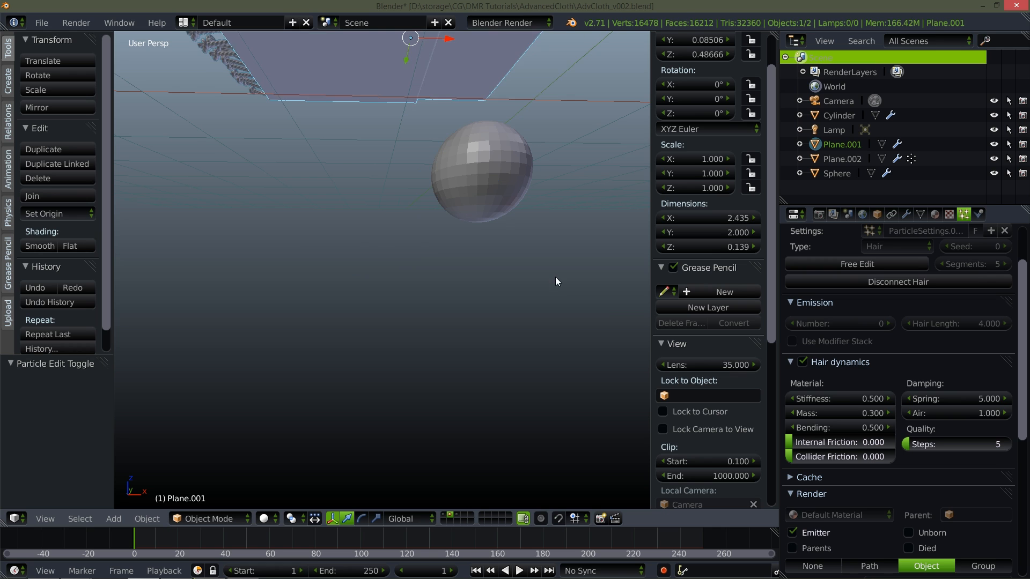
{"action": "left_click", "coordinate": [518, 570]}
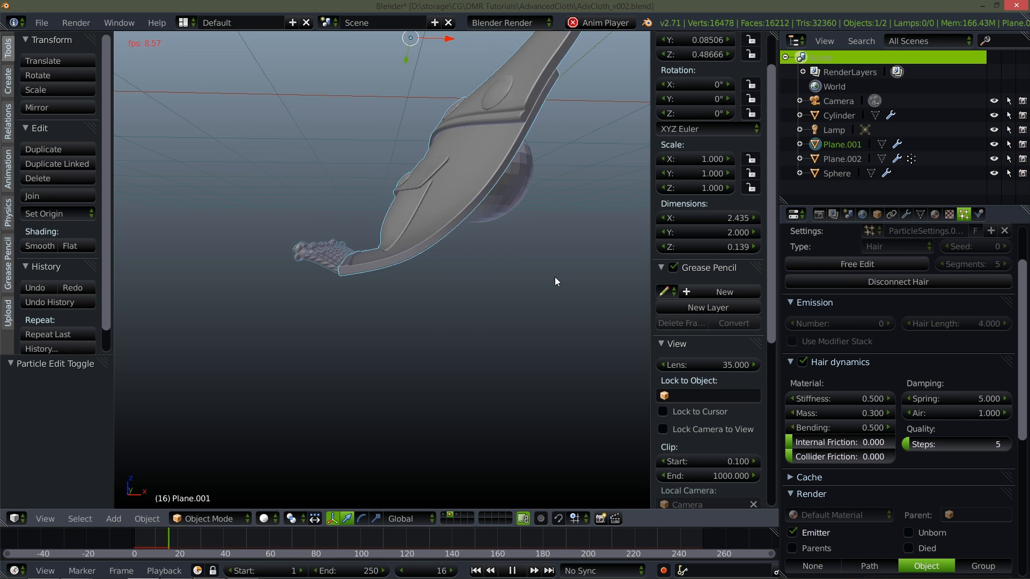
{"action": "left_click", "coordinate": [513, 570]}
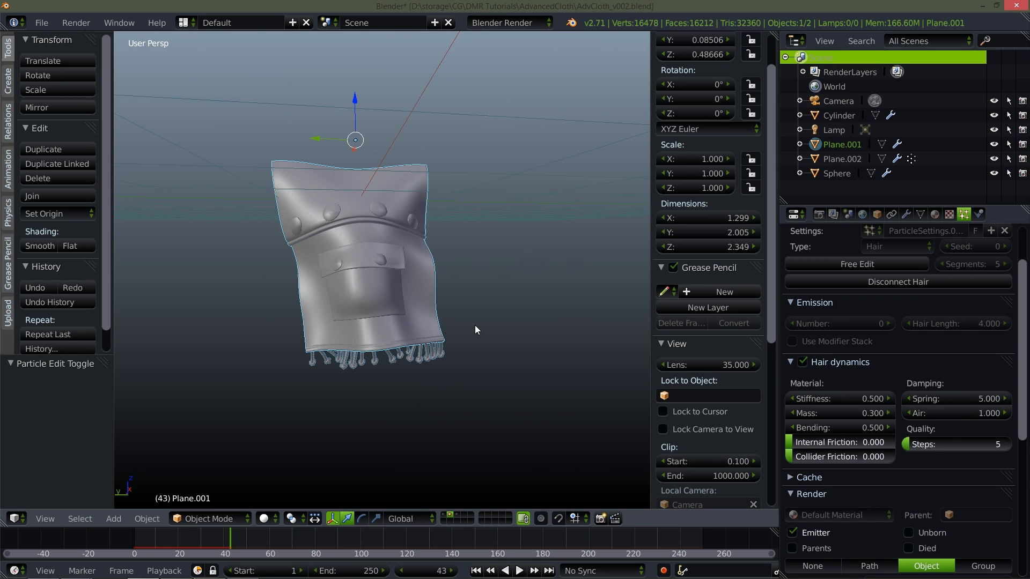
{"action": "left_click", "coordinate": [474, 570]}
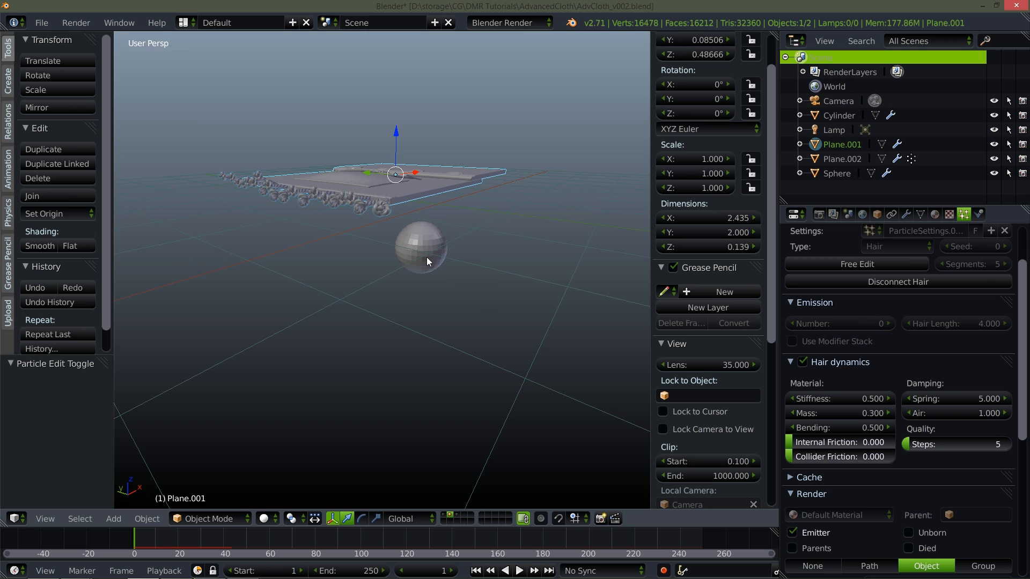
{"action": "left_click", "coordinate": [518, 571]}
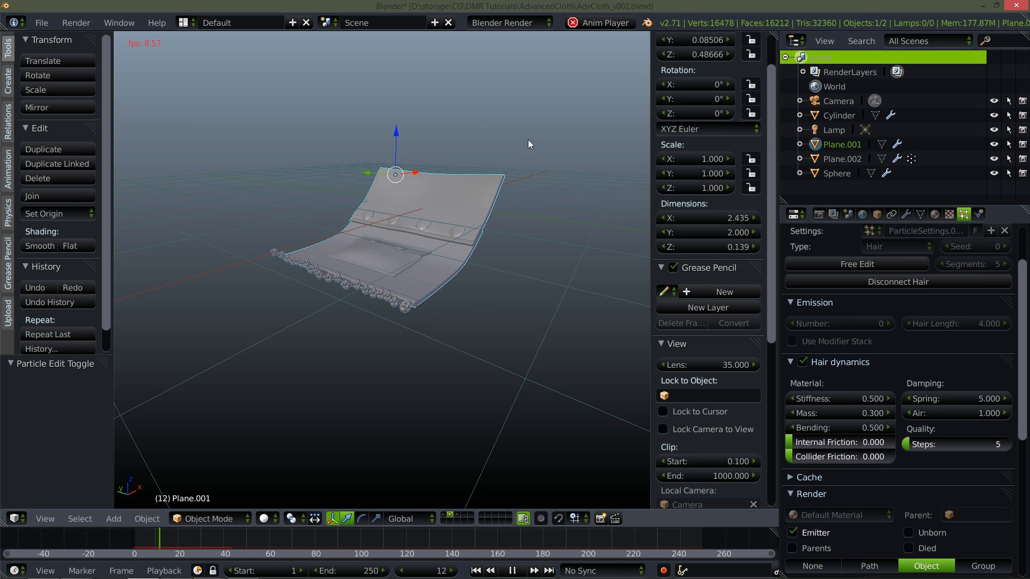